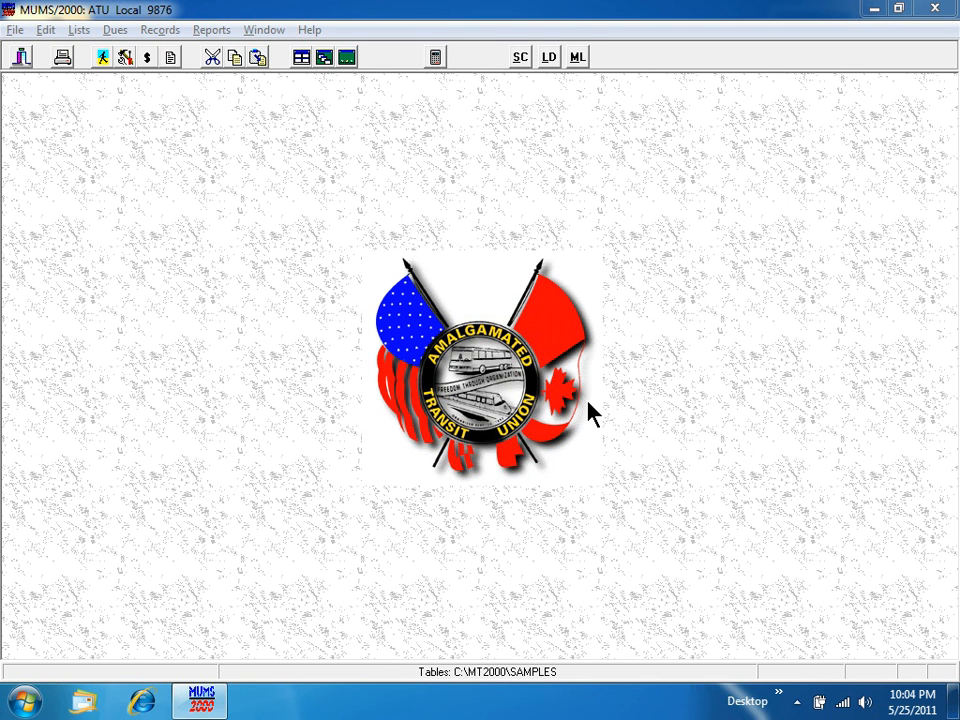
{"action": "mouse_move", "coordinate": [222, 38]}
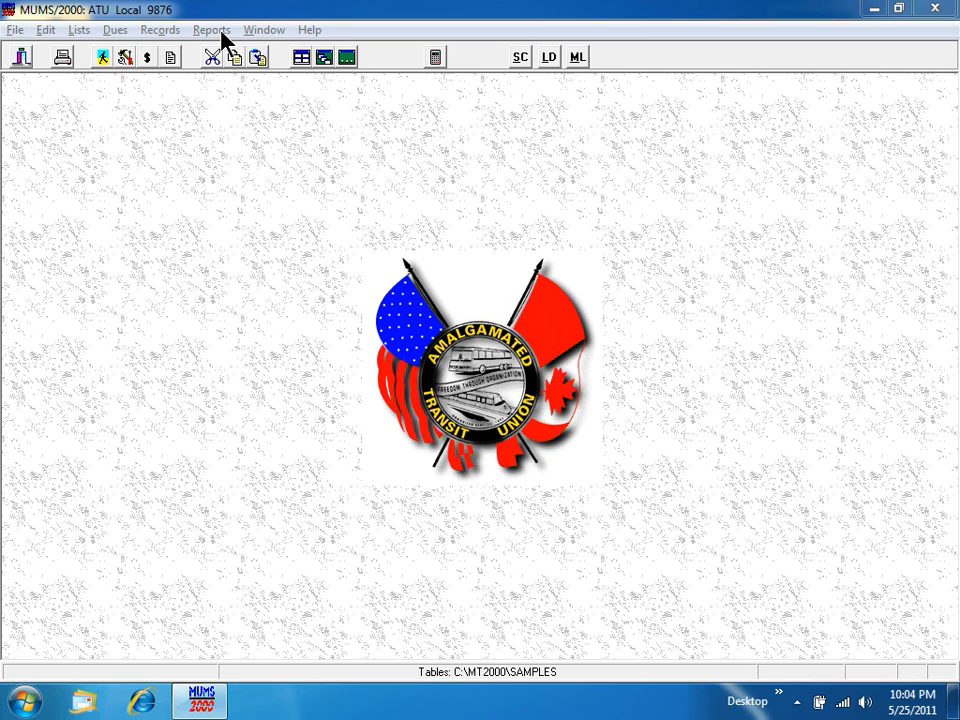
Bring up the Reports menu listing the available reports and report tools.
{"action": "left_click", "coordinate": [212, 30]}
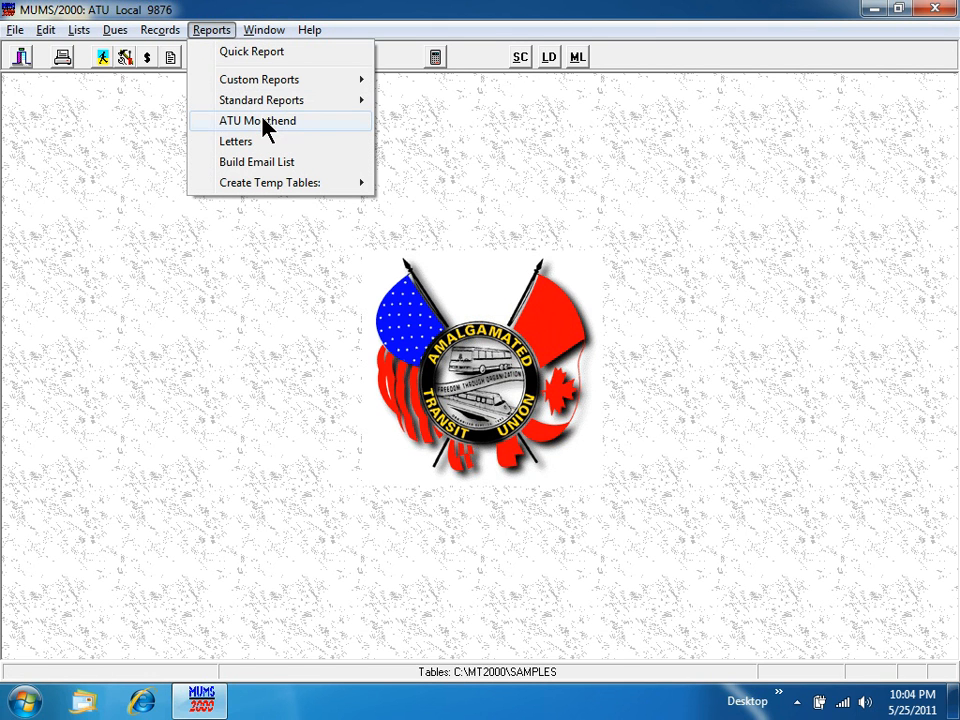
Preview the March 2011 monthly coversheet report via ATU Monthend, then close the preview and month-end screen.
{"action": "left_click", "coordinate": [256, 120]}
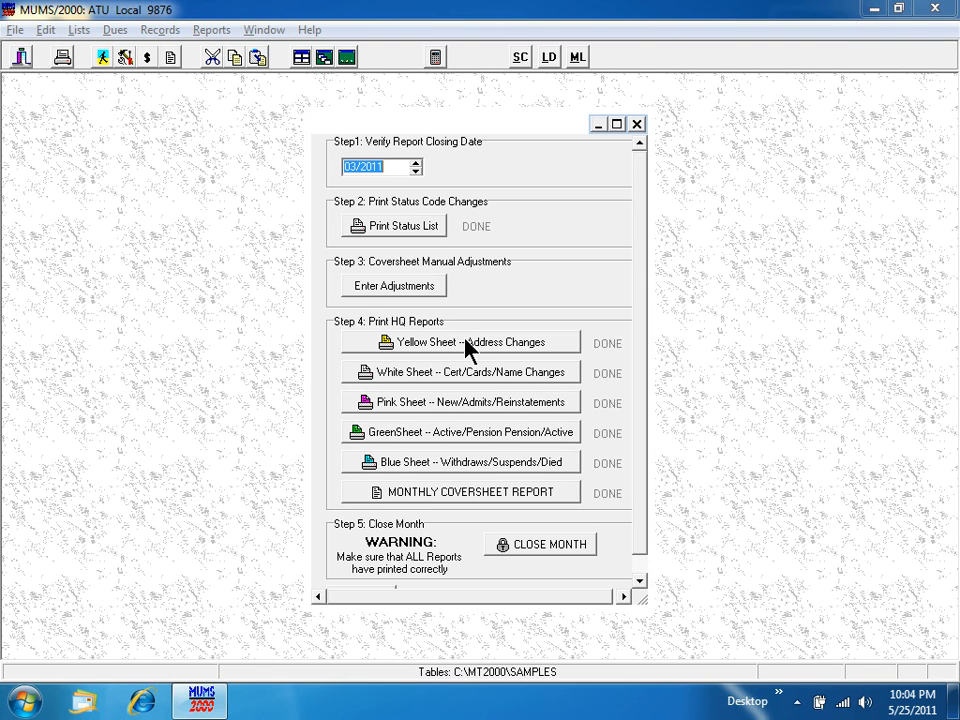
{"action": "mouse_move", "coordinate": [444, 390]}
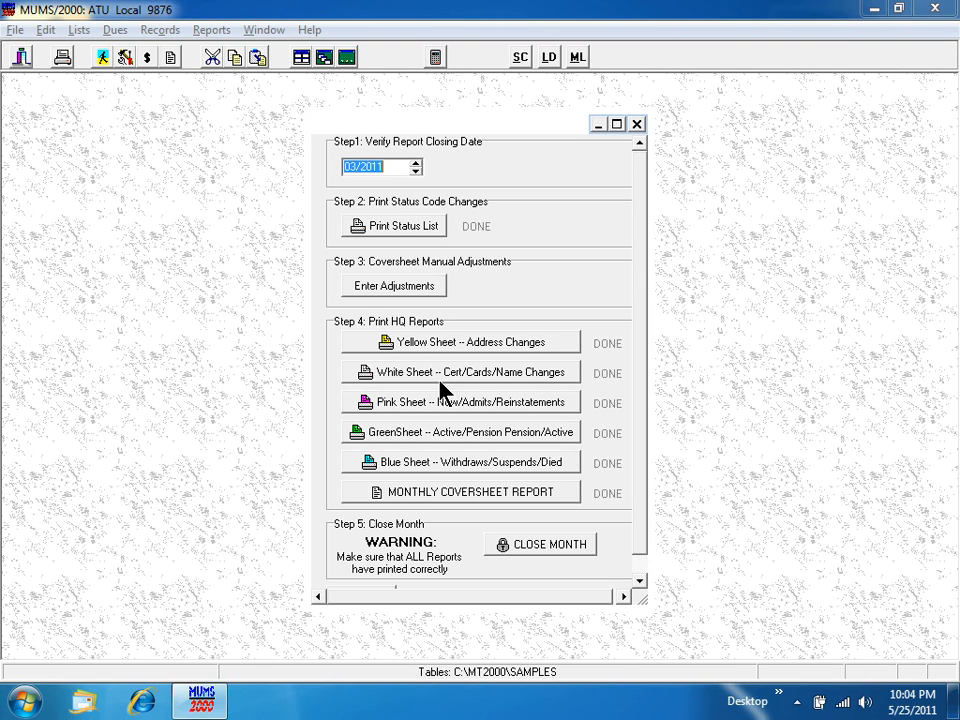
{"action": "mouse_move", "coordinate": [436, 490]}
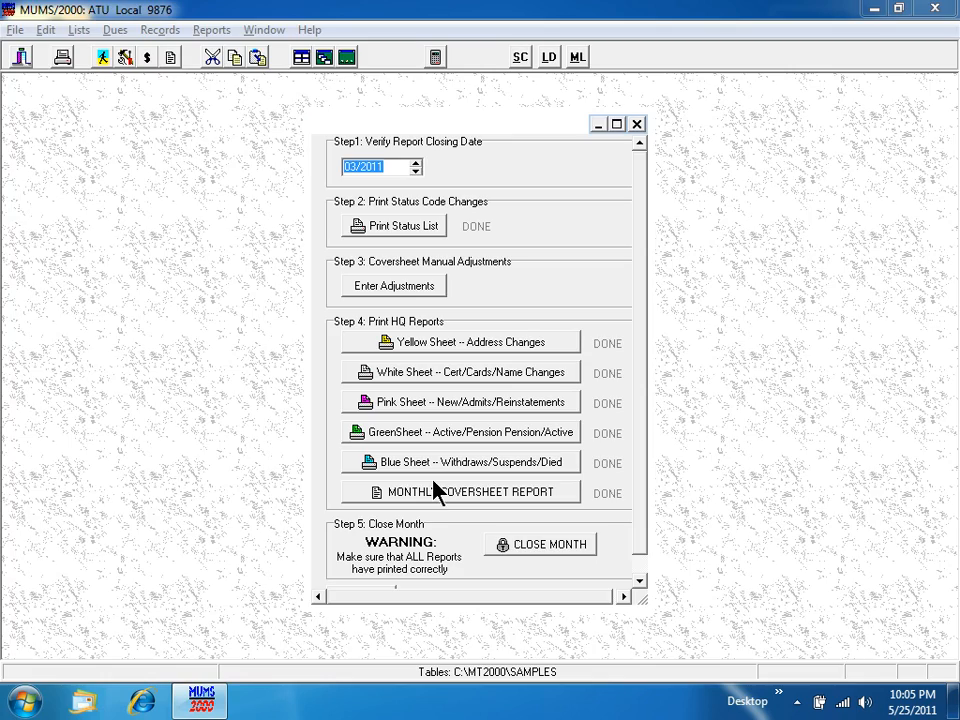
{"action": "left_click", "coordinate": [470, 492]}
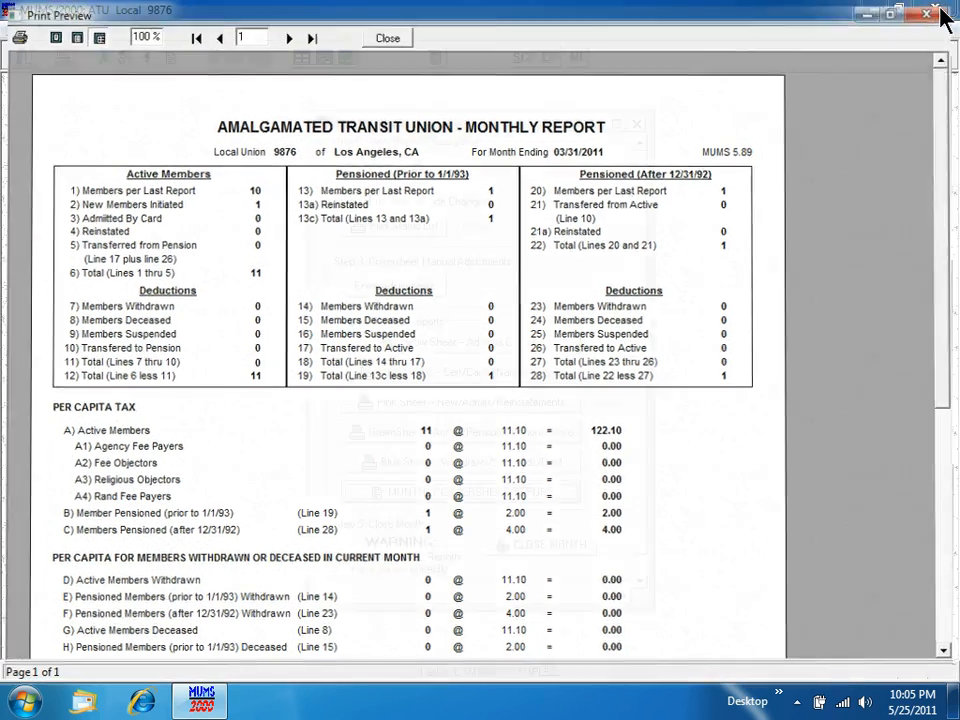
{"action": "left_click", "coordinate": [386, 36]}
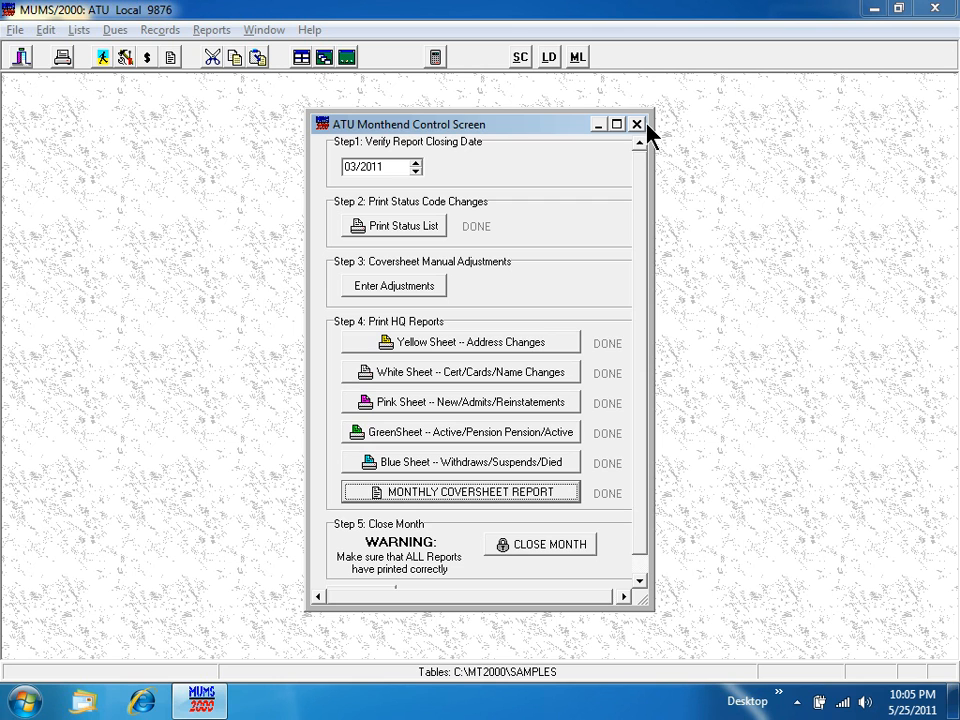
{"action": "left_click", "coordinate": [636, 124]}
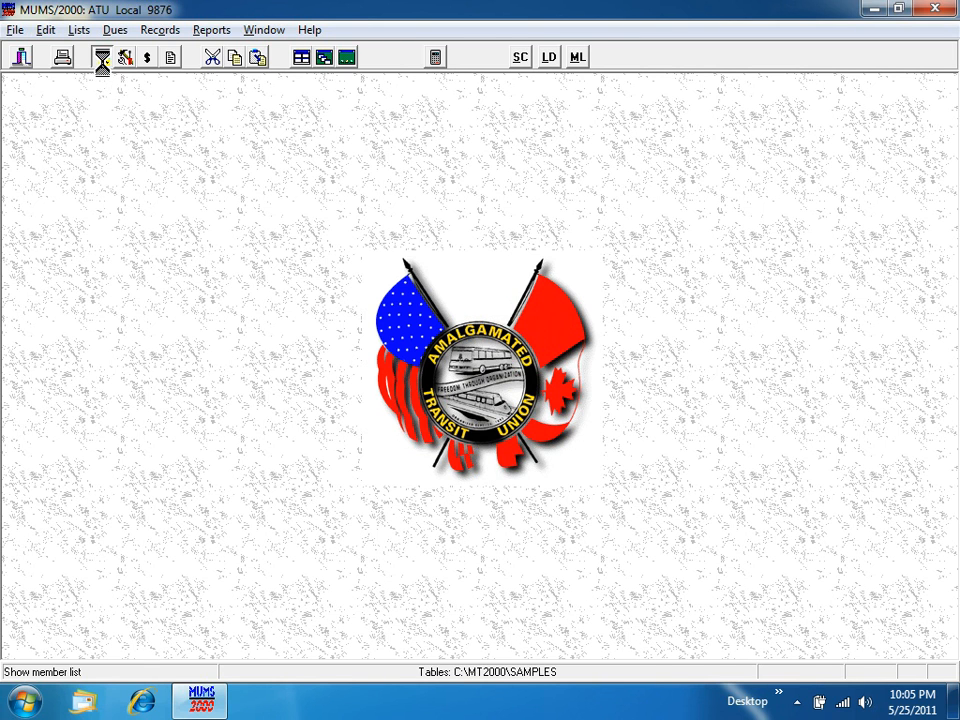
Locate a member by last name and show their Basic address, dates and phone details.
{"action": "left_click", "coordinate": [102, 56]}
{"action": "type", "text": "reed"}
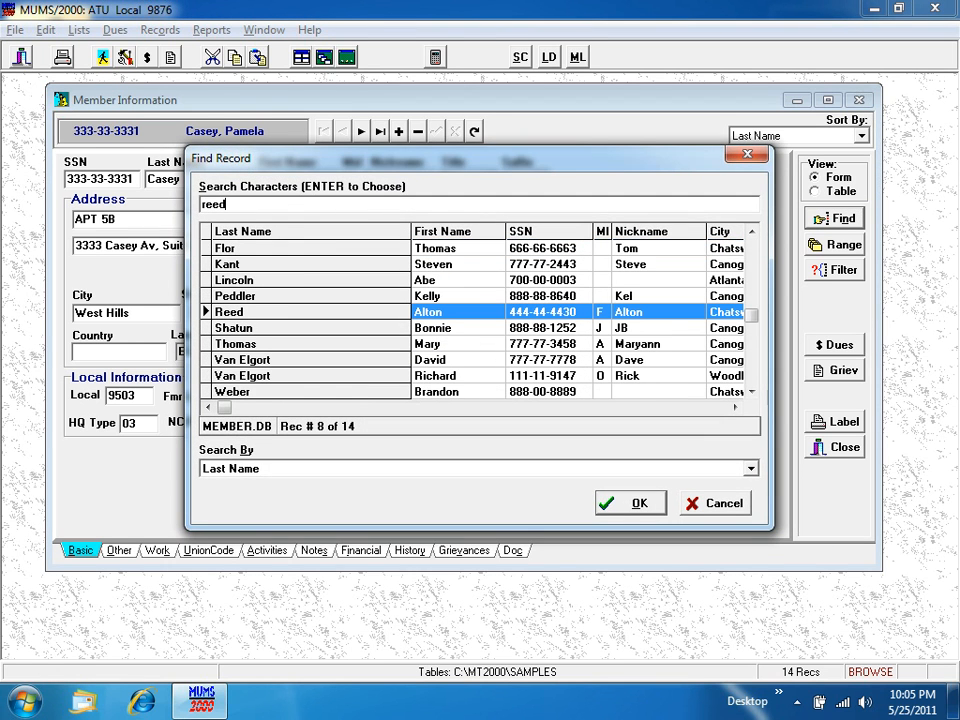
{"action": "left_click", "coordinate": [630, 504]}
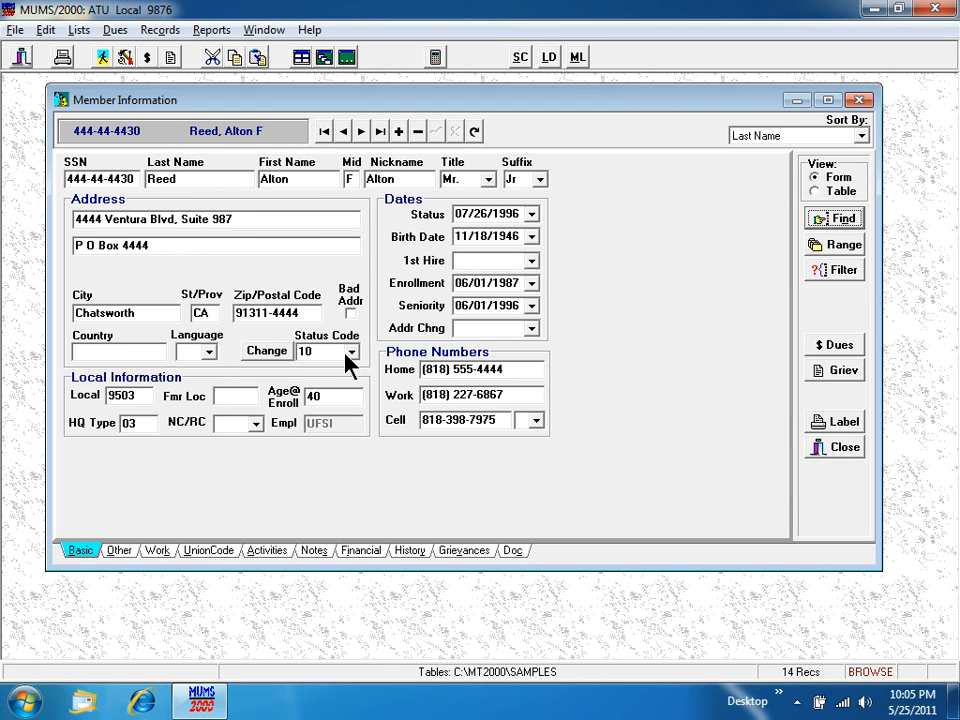
{"action": "mouse_move", "coordinate": [332, 360]}
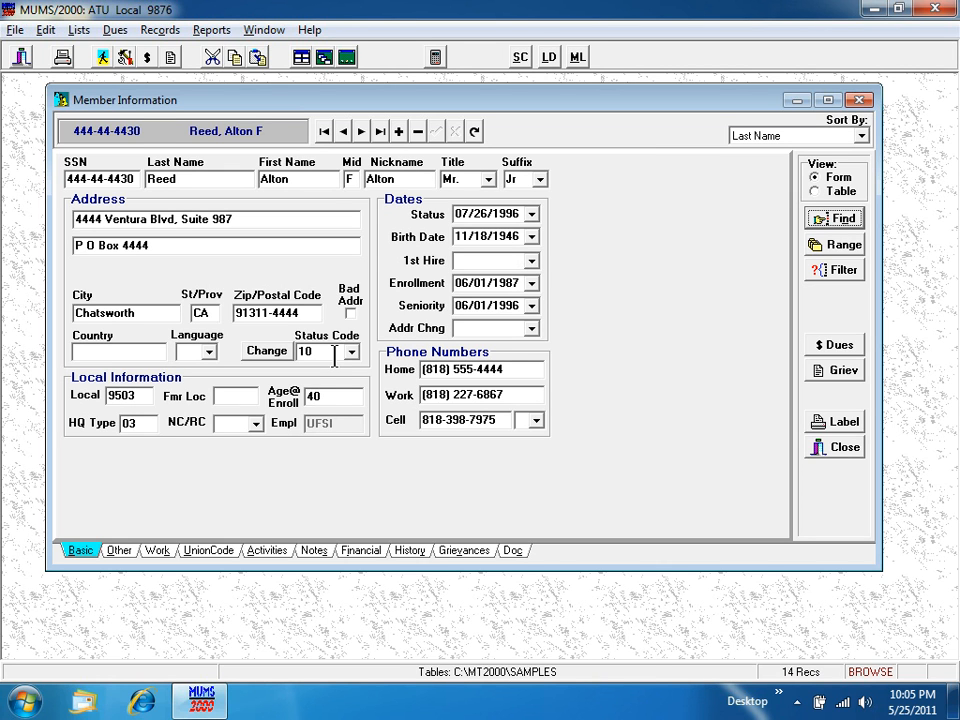
{"action": "mouse_move", "coordinate": [268, 492]}
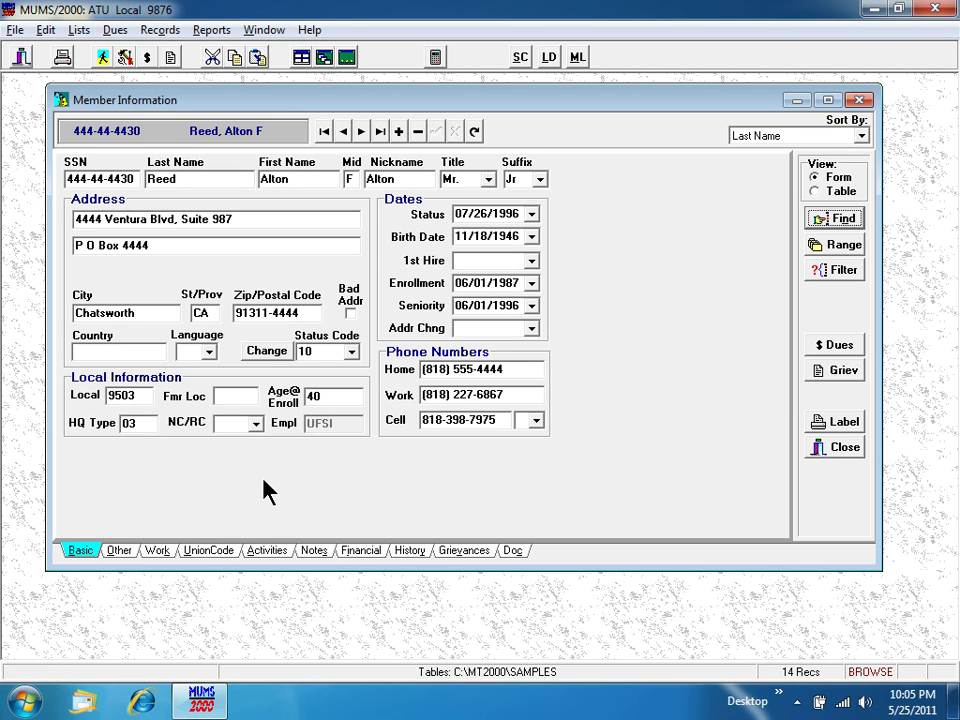
{"action": "mouse_move", "coordinate": [410, 392]}
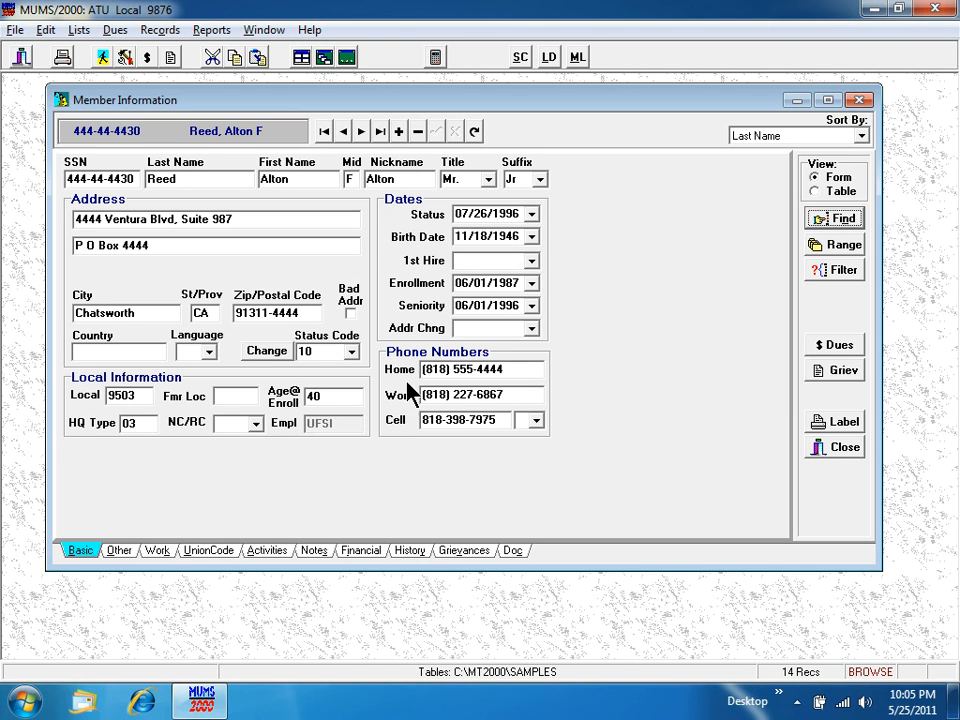
{"action": "mouse_move", "coordinate": [408, 442]}
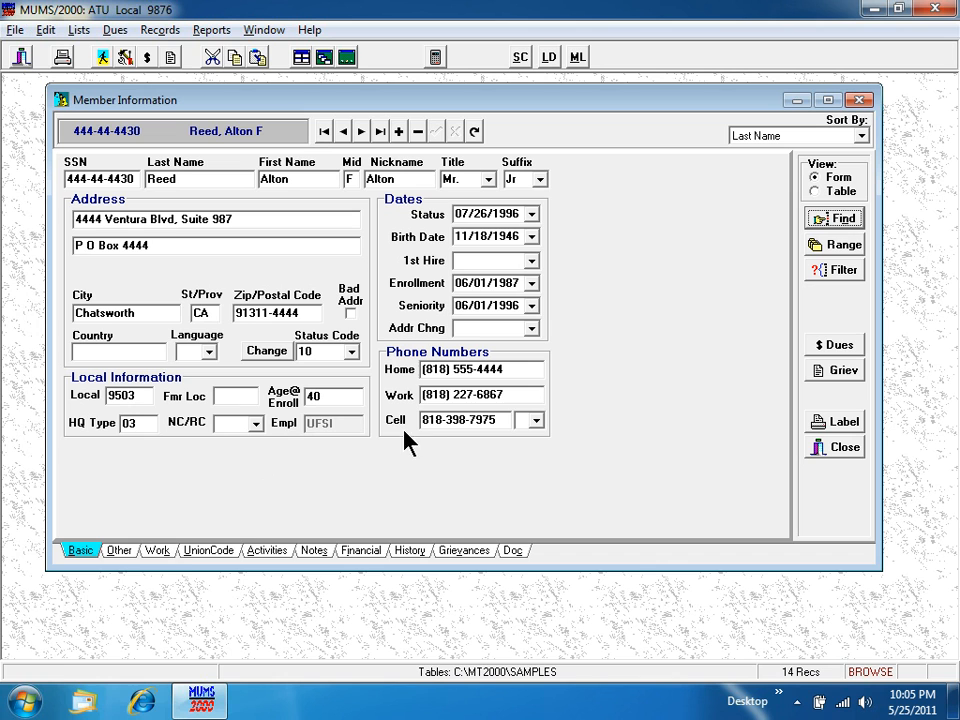
{"action": "mouse_move", "coordinate": [156, 550]}
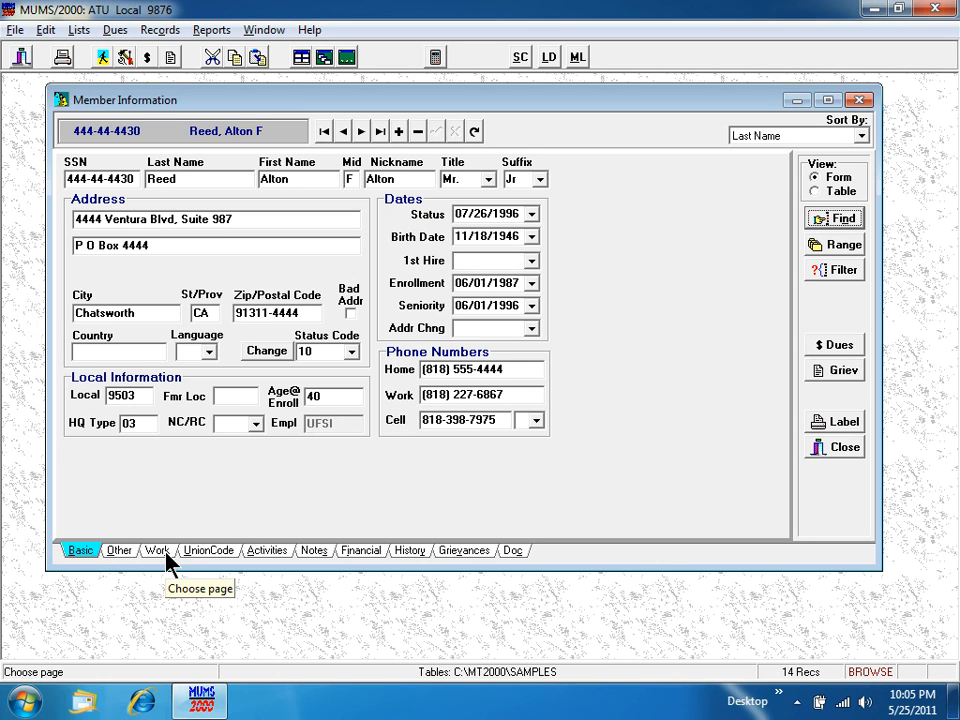
Show the member's Work details: job classification, employer and location.
{"action": "left_click", "coordinate": [156, 550]}
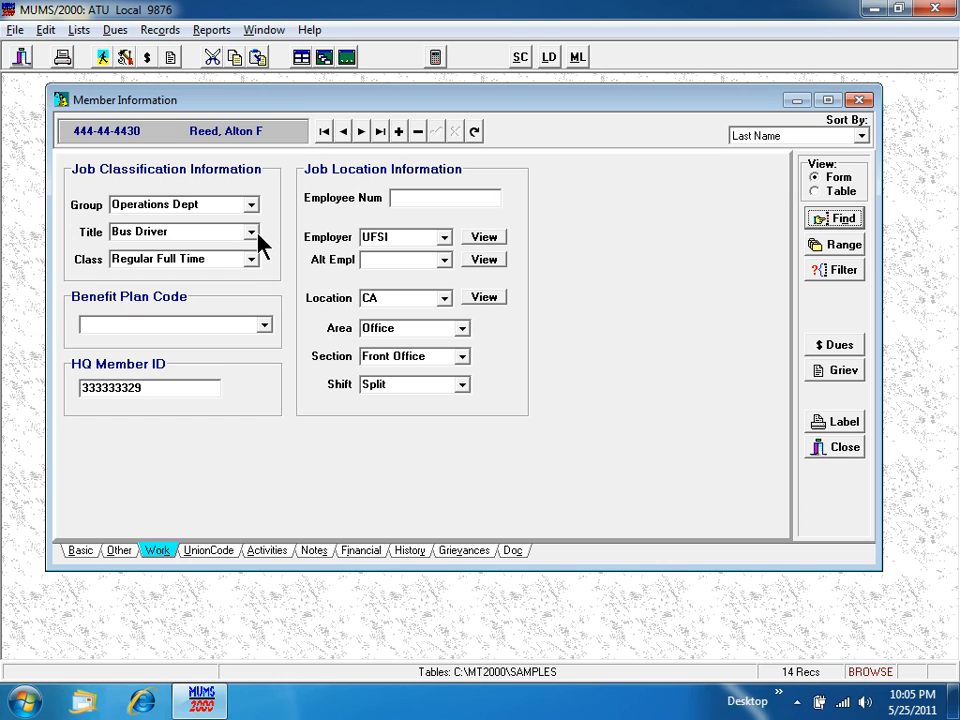
{"action": "mouse_move", "coordinate": [332, 252]}
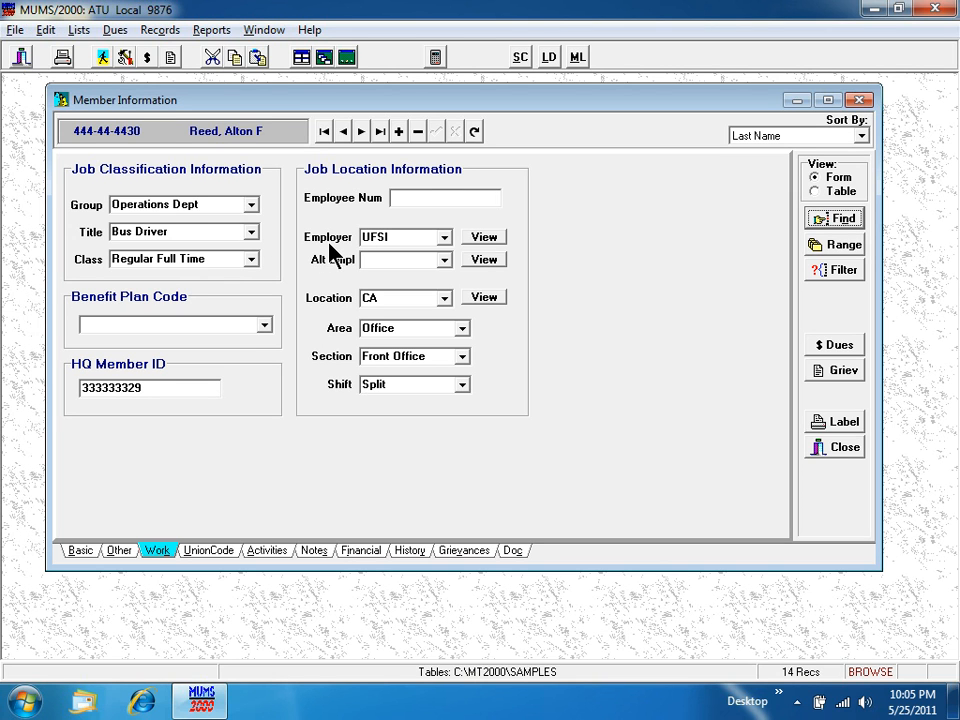
{"action": "mouse_move", "coordinate": [340, 308]}
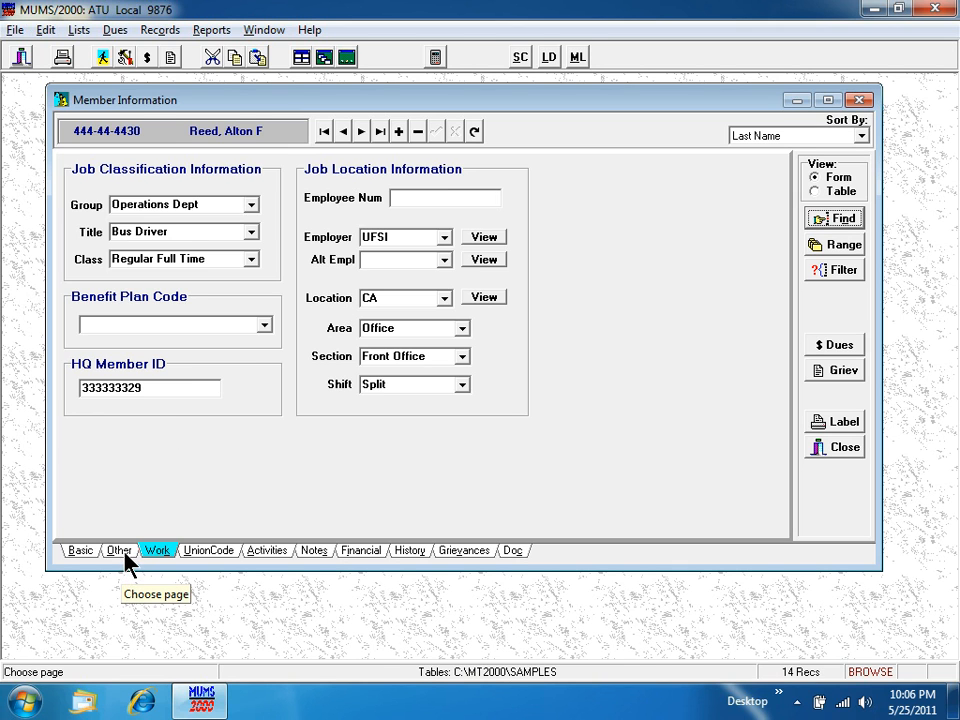
Show the member's Other details: family, former name and political action.
{"action": "left_click", "coordinate": [120, 550]}
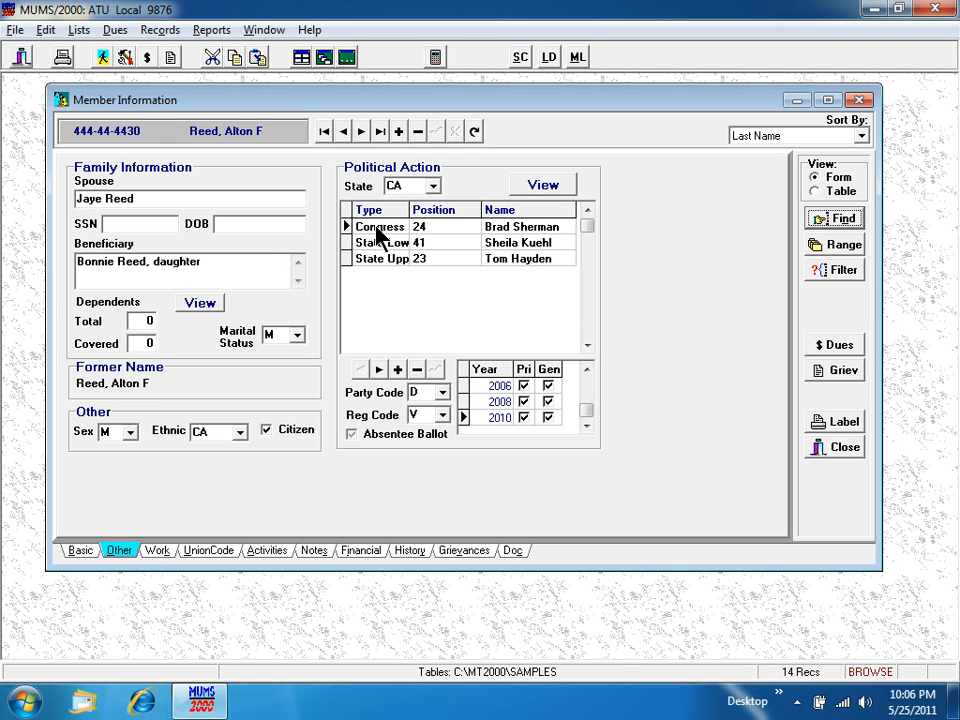
{"action": "mouse_move", "coordinate": [418, 290]}
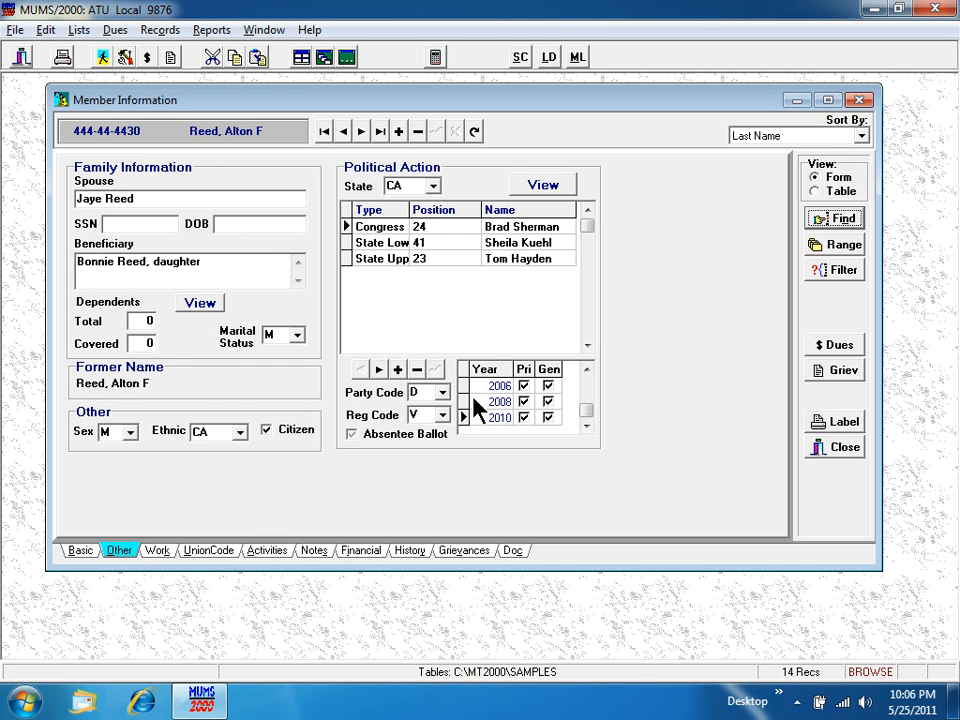
{"action": "mouse_move", "coordinate": [496, 408]}
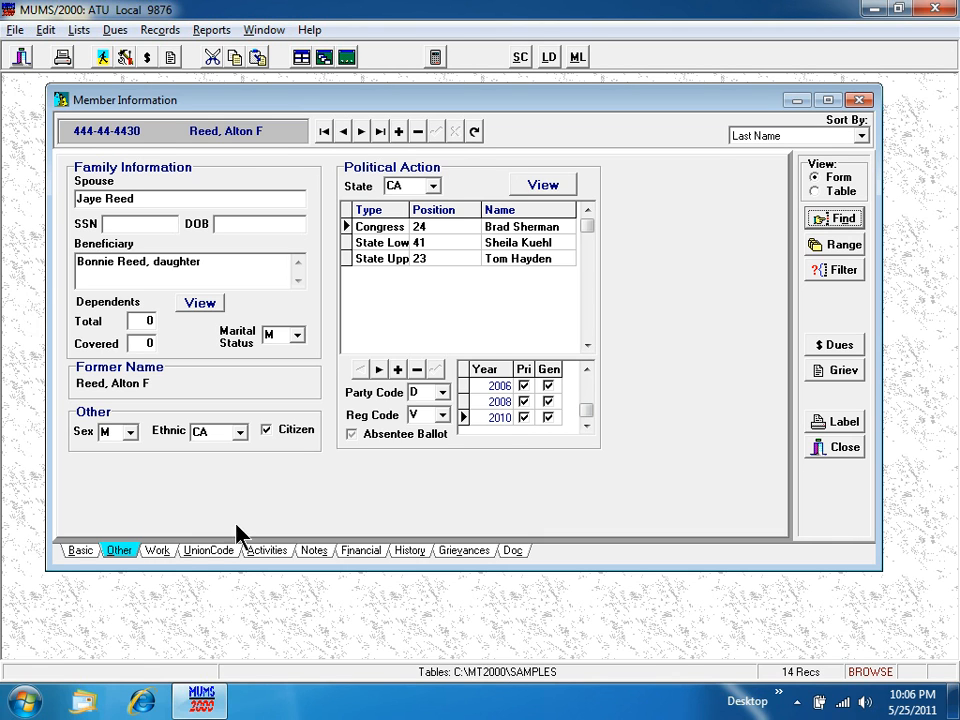
Review the member's UnionCode assignments, Activities log and Notes change history.
{"action": "left_click", "coordinate": [208, 550]}
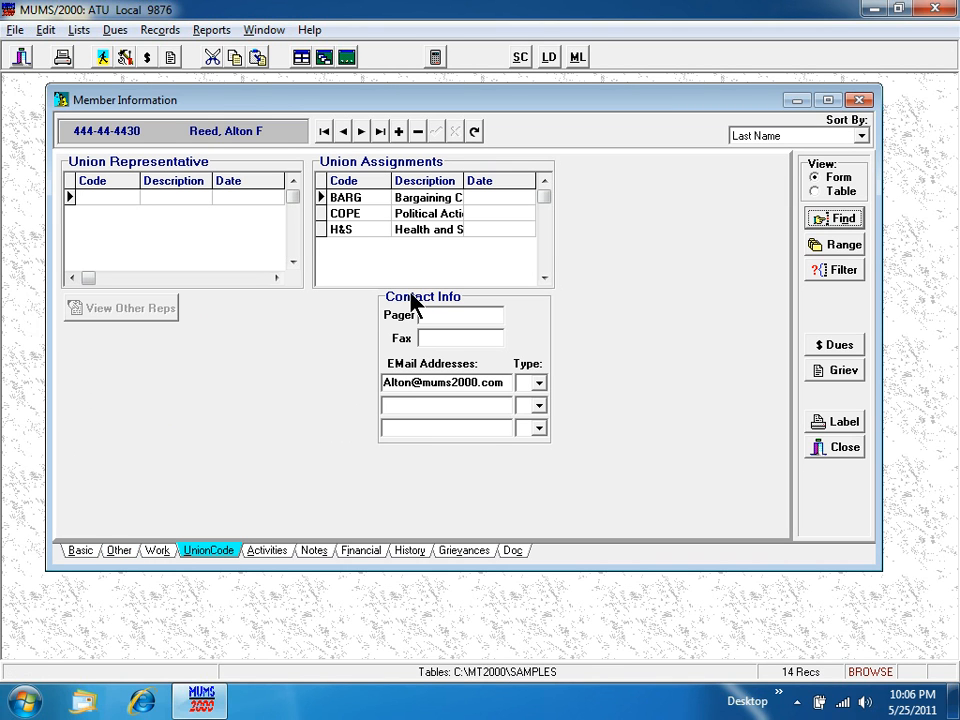
{"action": "mouse_move", "coordinate": [368, 256]}
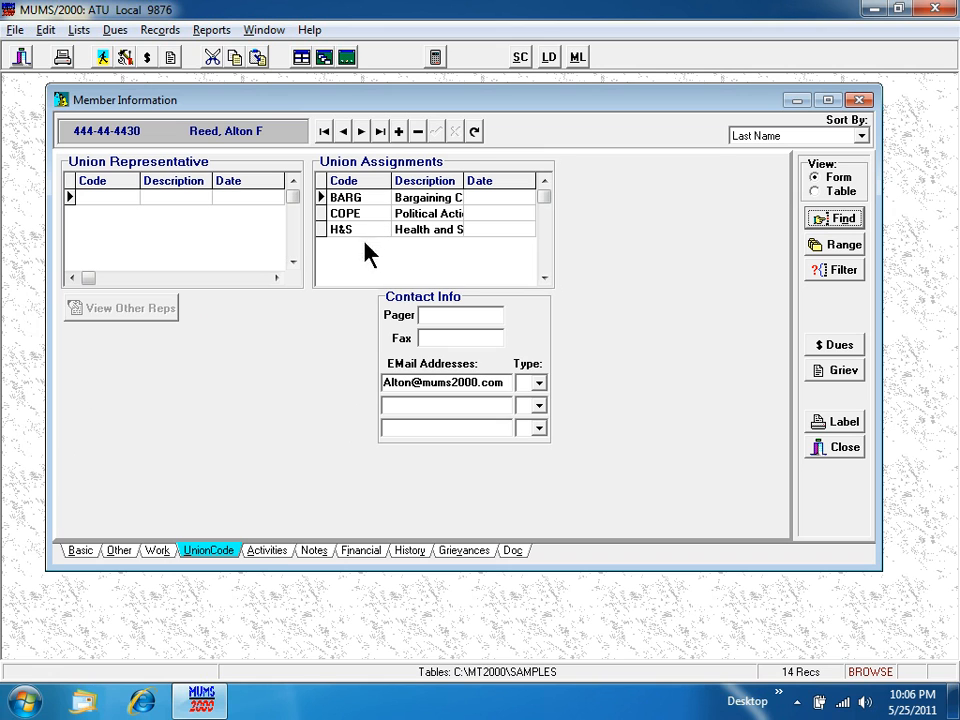
{"action": "left_click", "coordinate": [264, 550]}
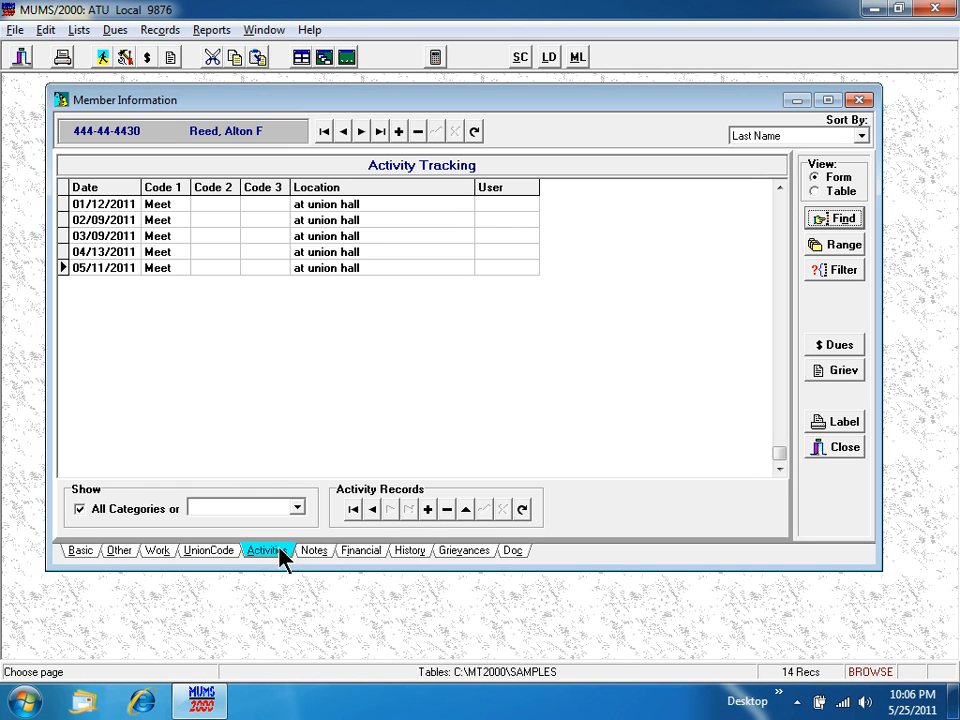
{"action": "mouse_move", "coordinate": [136, 312]}
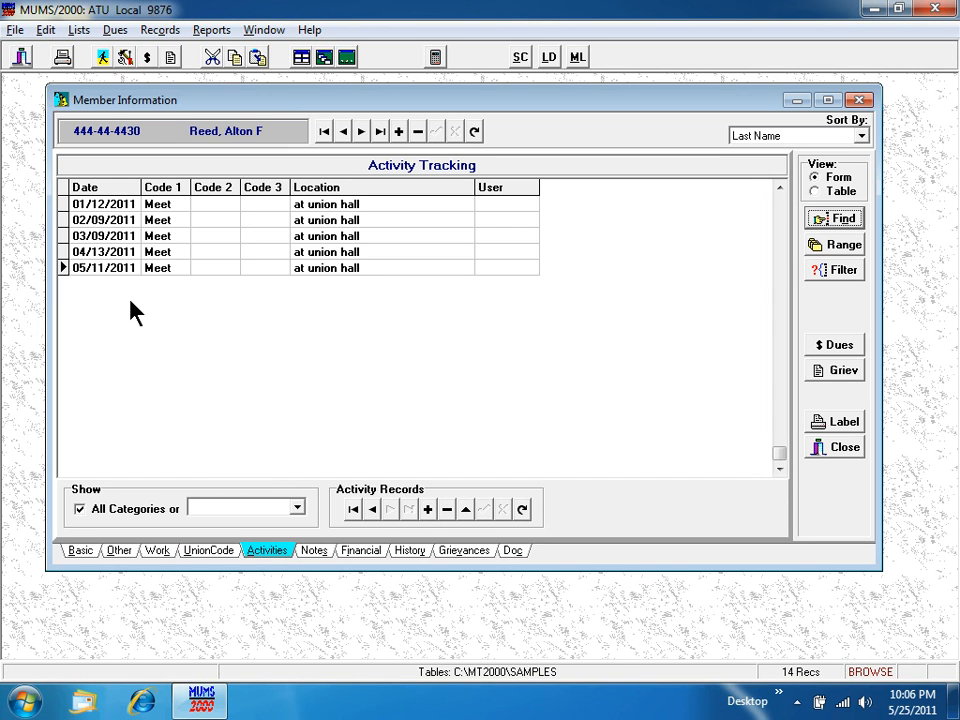
{"action": "left_click", "coordinate": [314, 550]}
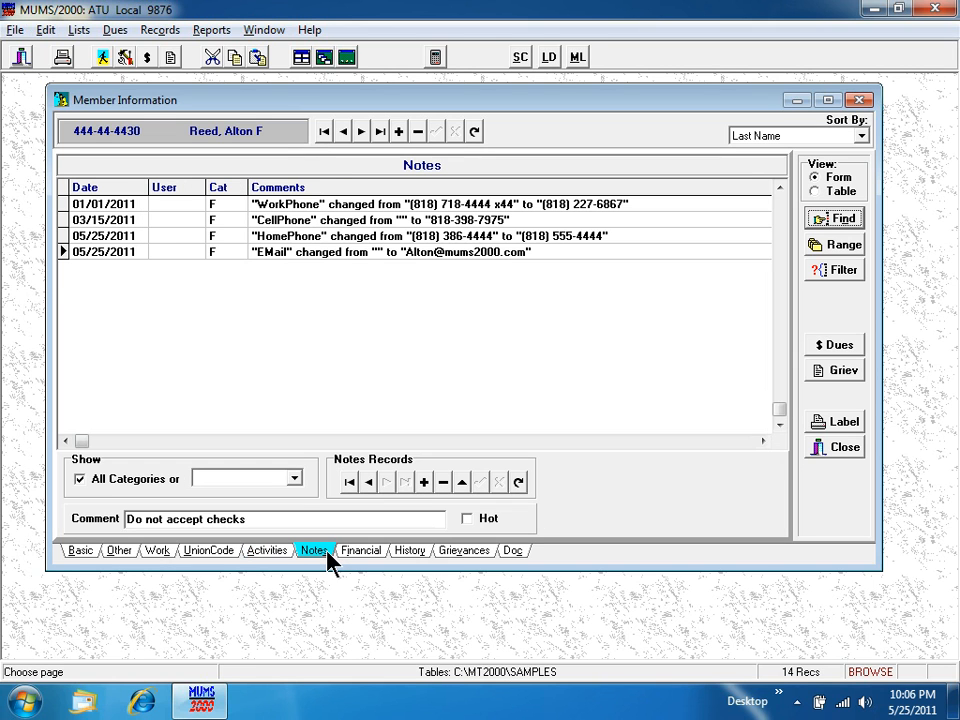
{"action": "mouse_move", "coordinate": [314, 550]}
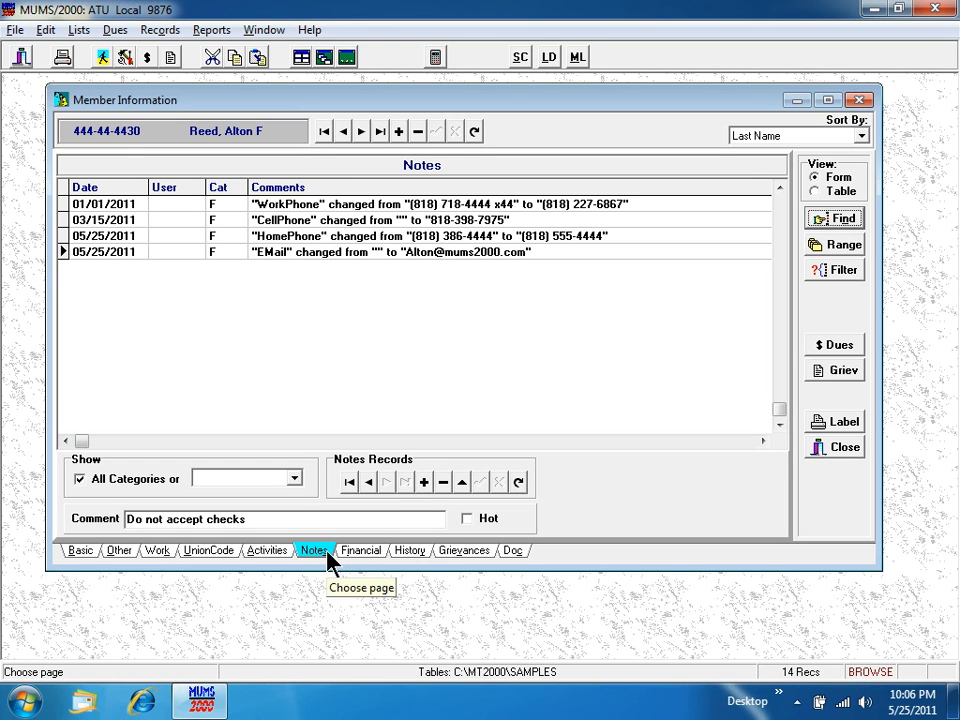
Review the member's Financial dues and wages, then display the payment History.
{"action": "left_click", "coordinate": [360, 550]}
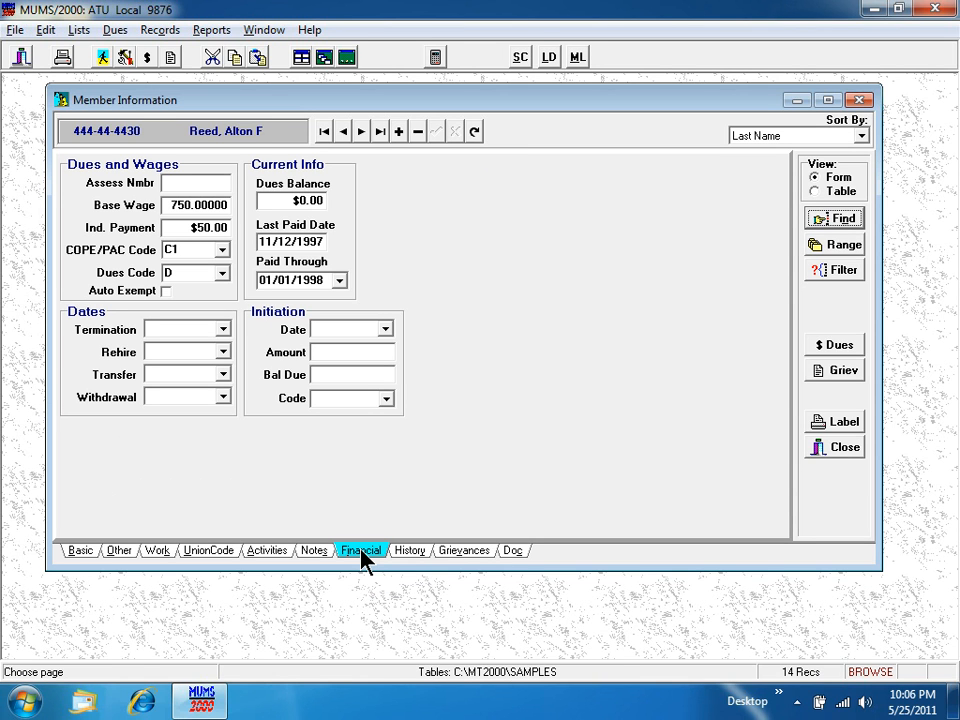
{"action": "mouse_move", "coordinate": [408, 552]}
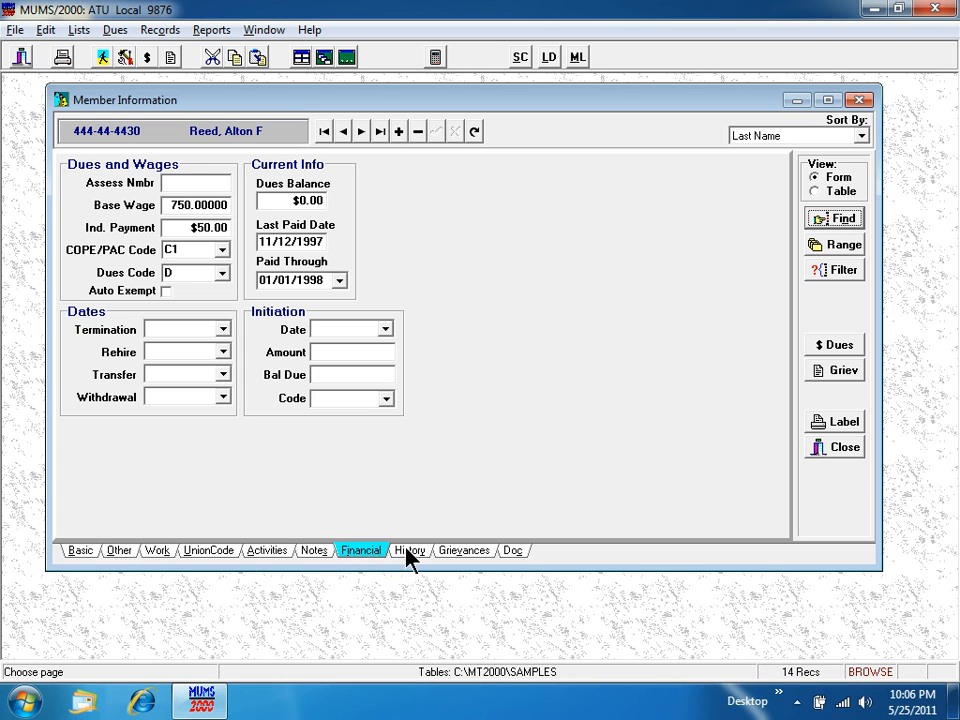
{"action": "left_click", "coordinate": [408, 550]}
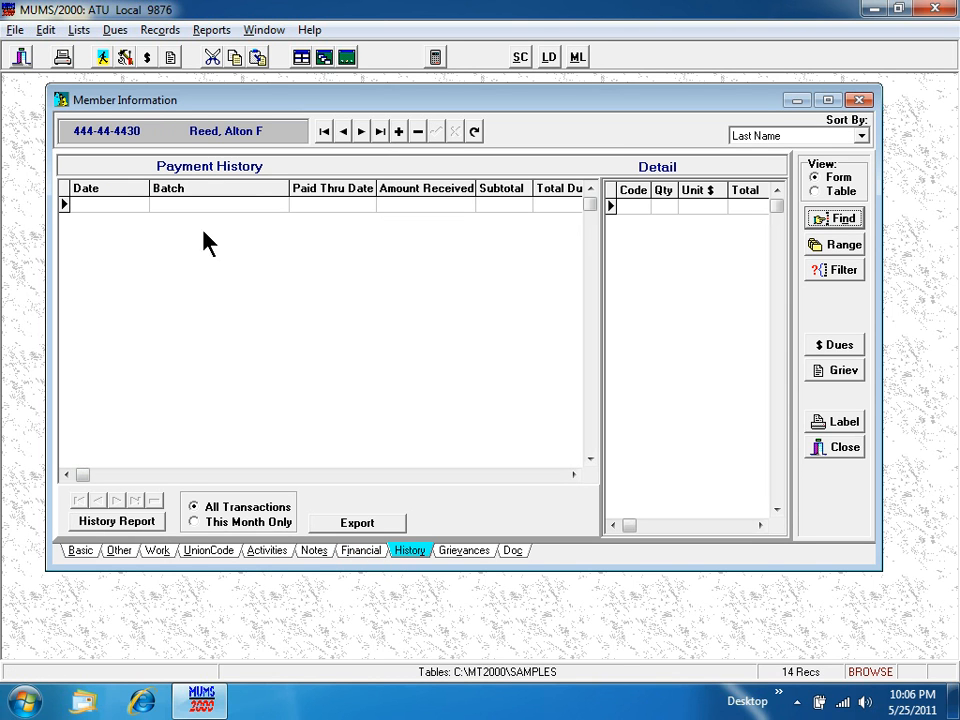
{"action": "mouse_move", "coordinate": [292, 248]}
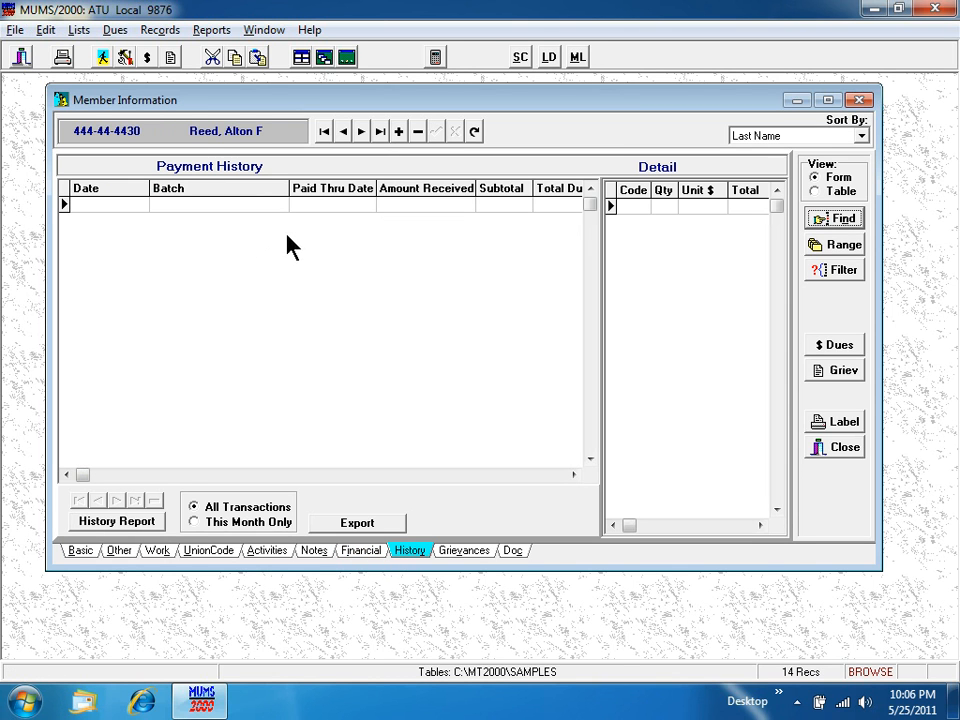
{"action": "left_click", "coordinate": [300, 204]}
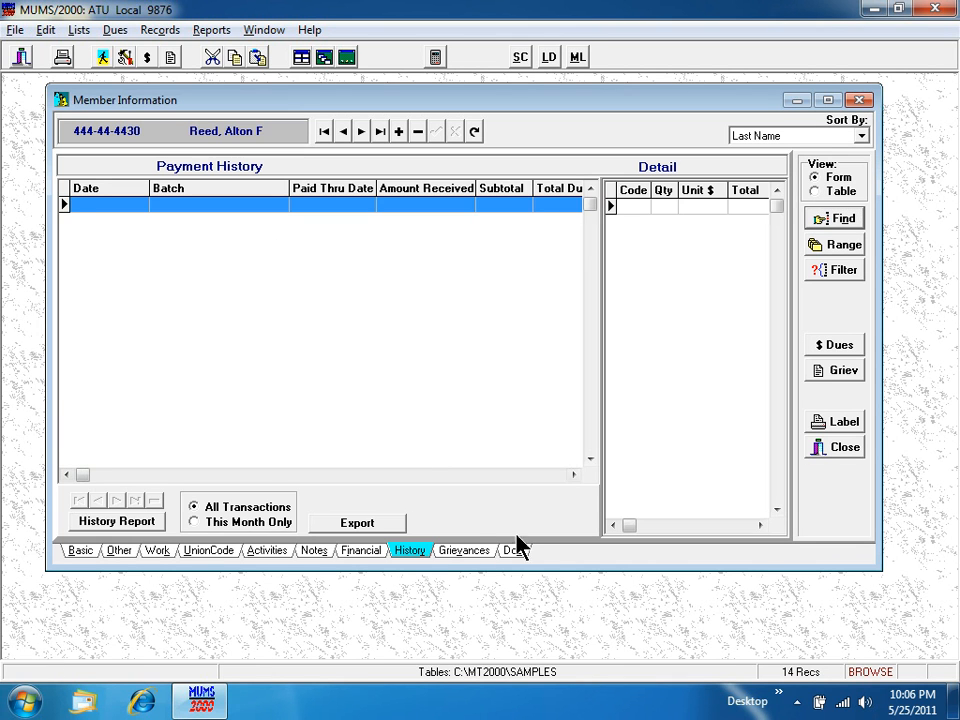
List the member's grievances, review grievance G05's detail fields, then close it.
{"action": "left_click", "coordinate": [464, 550]}
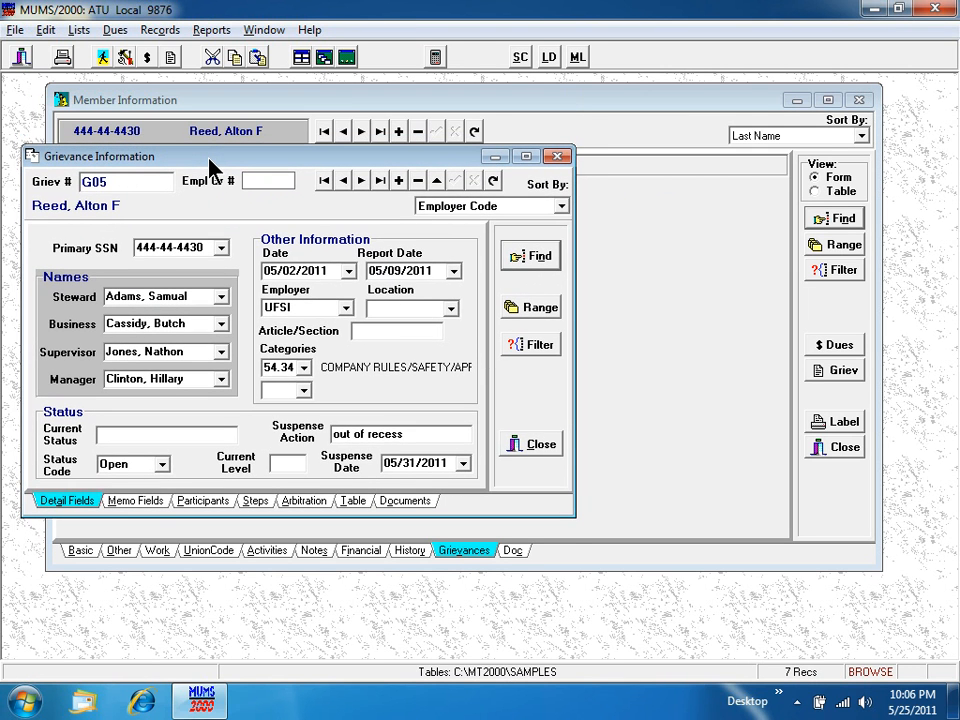
{"action": "mouse_move", "coordinate": [172, 452]}
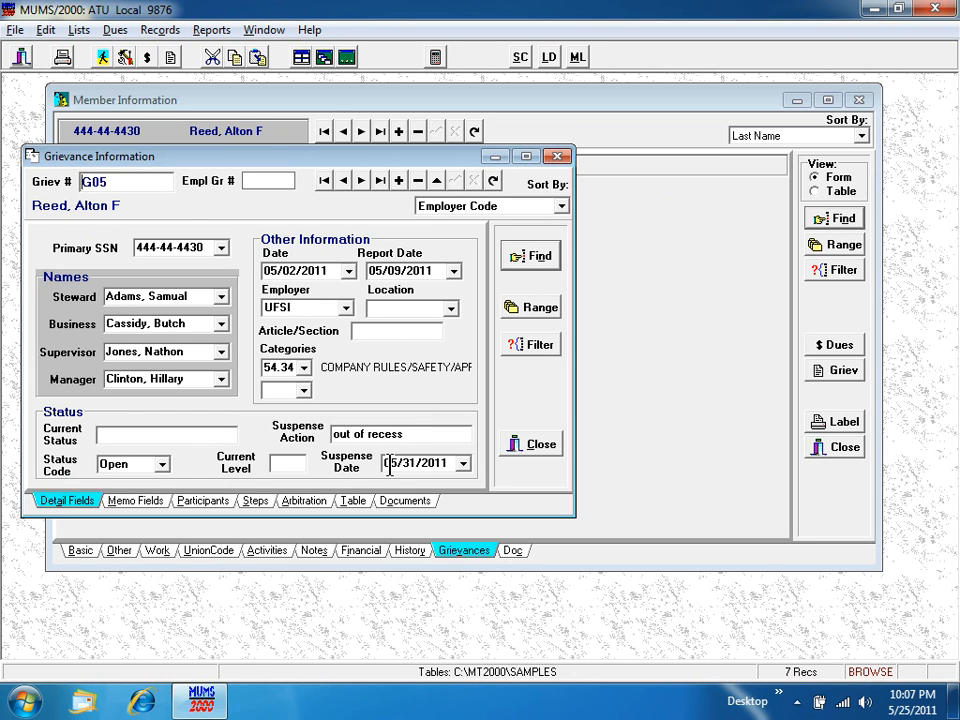
{"action": "mouse_move", "coordinate": [384, 476]}
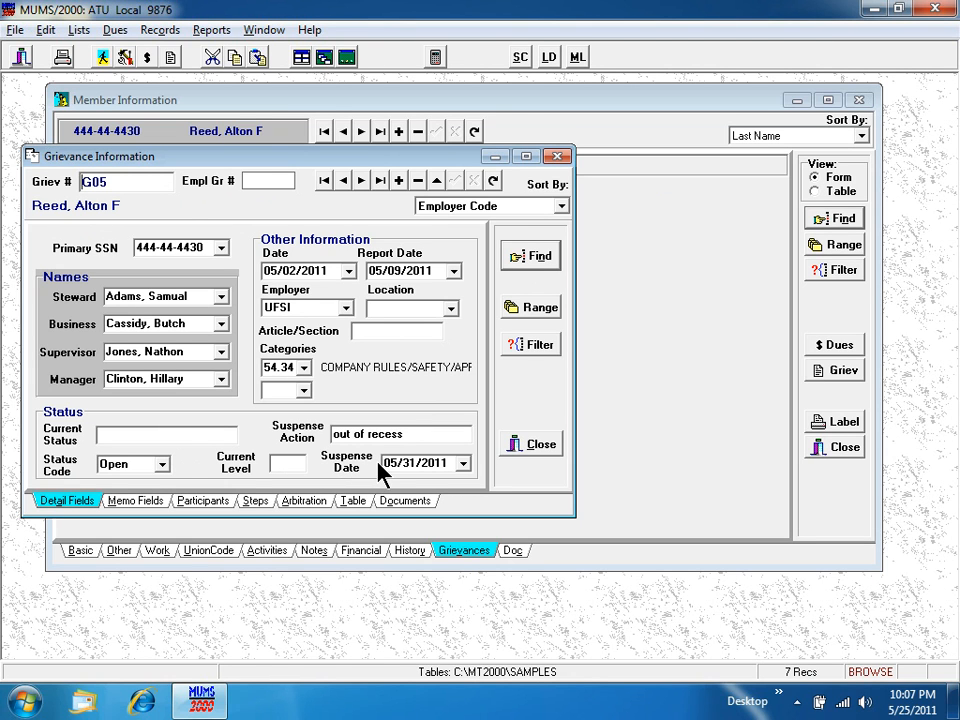
{"action": "mouse_move", "coordinate": [332, 444]}
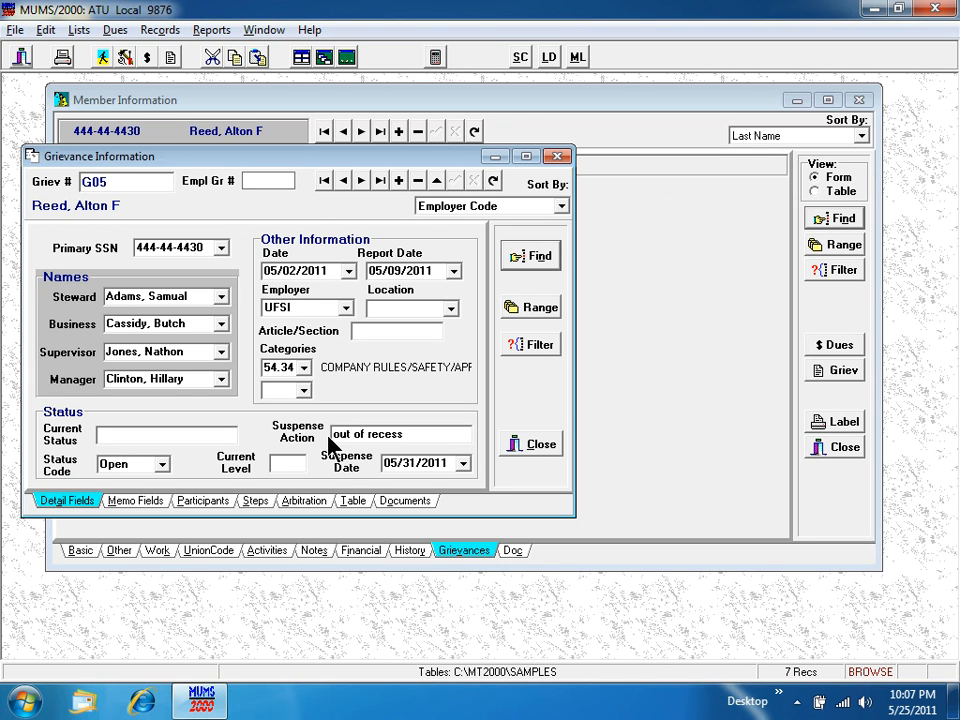
{"action": "mouse_move", "coordinate": [548, 440]}
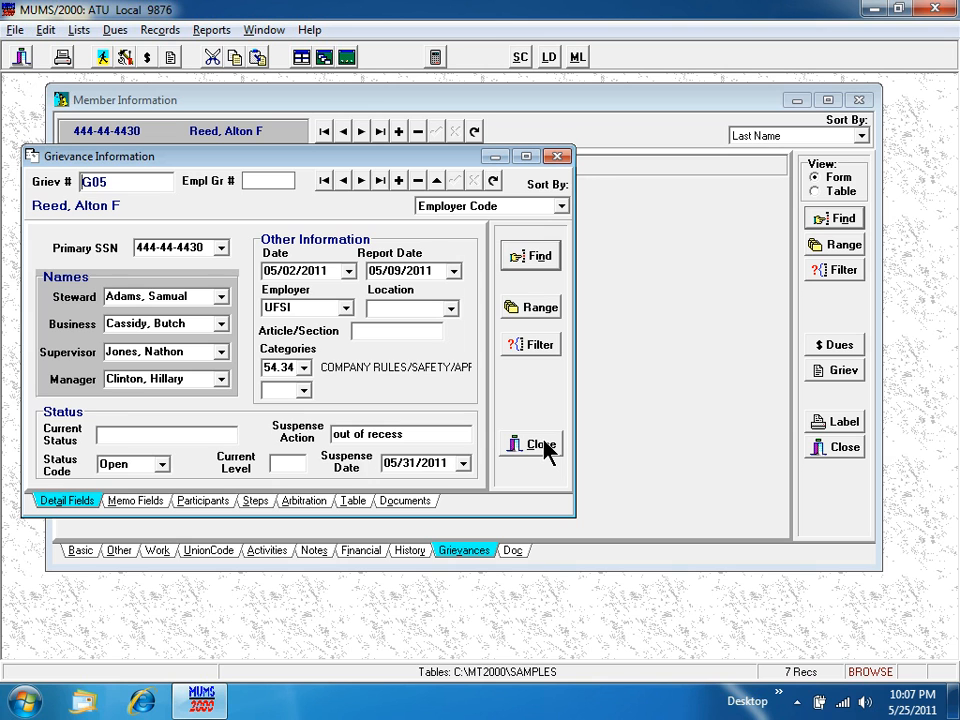
{"action": "left_click", "coordinate": [532, 444]}
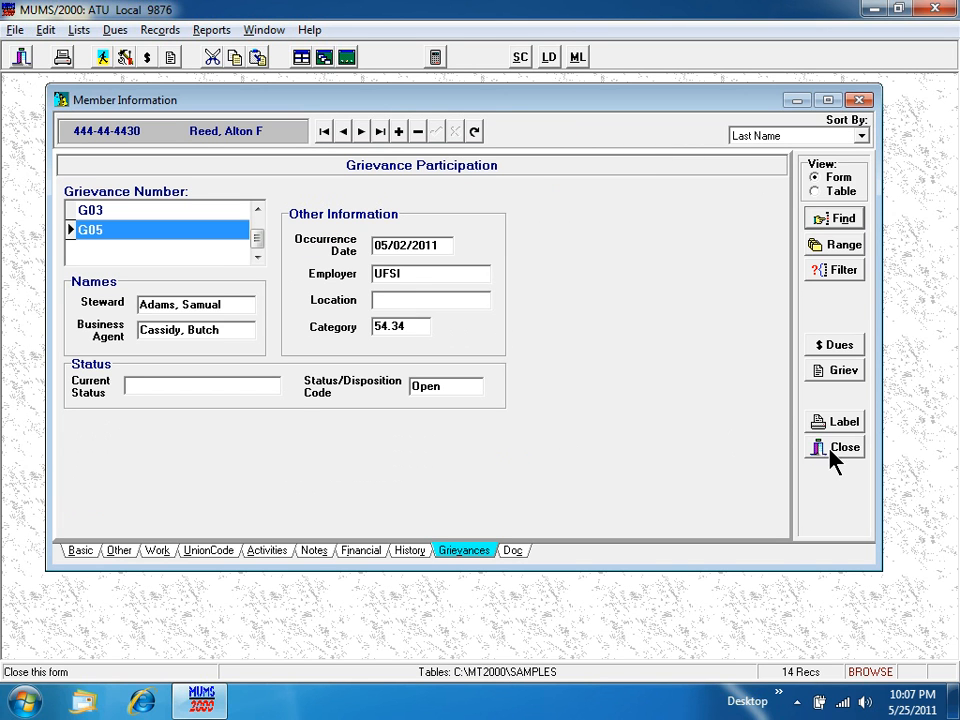
Close the Member Information form, returning to the empty main workspace.
{"action": "left_click", "coordinate": [844, 448]}
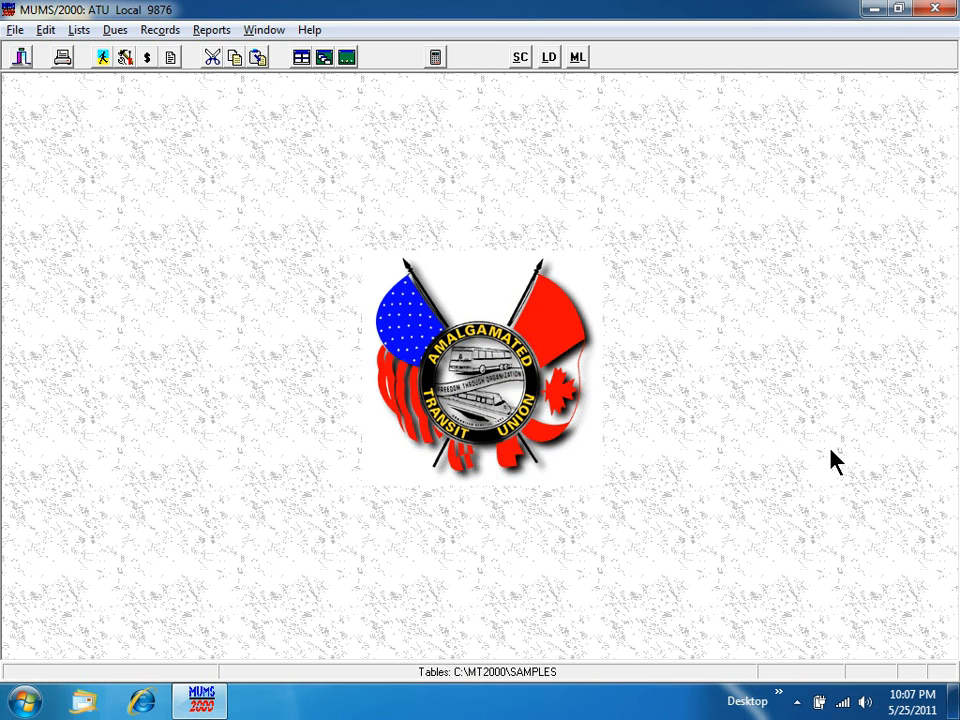
{"action": "mouse_move", "coordinate": [270, 368]}
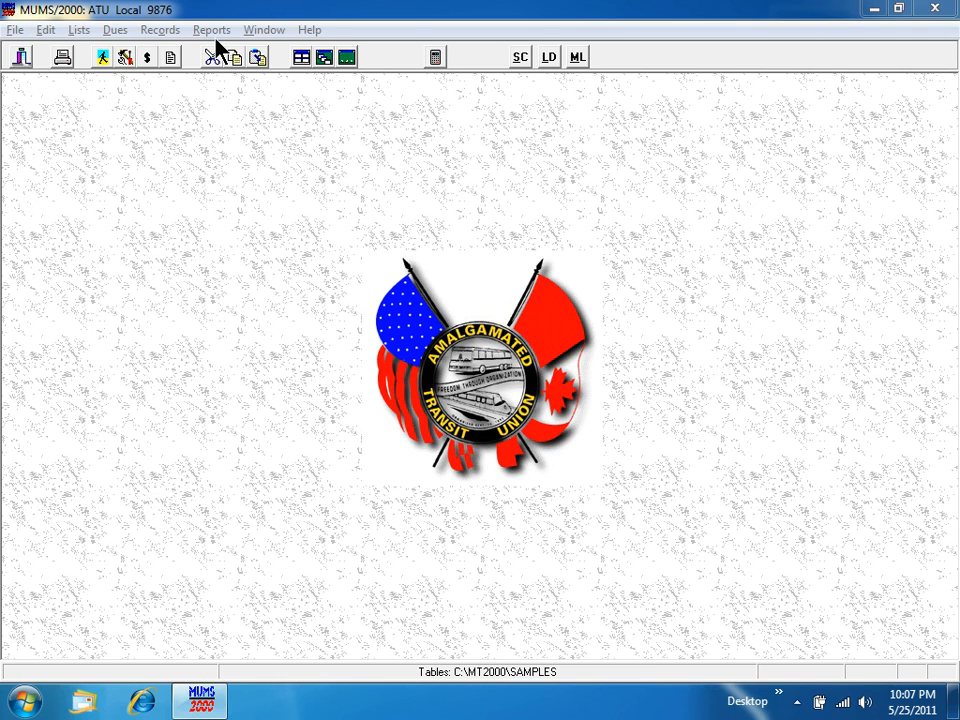
{"action": "left_click", "coordinate": [212, 30]}
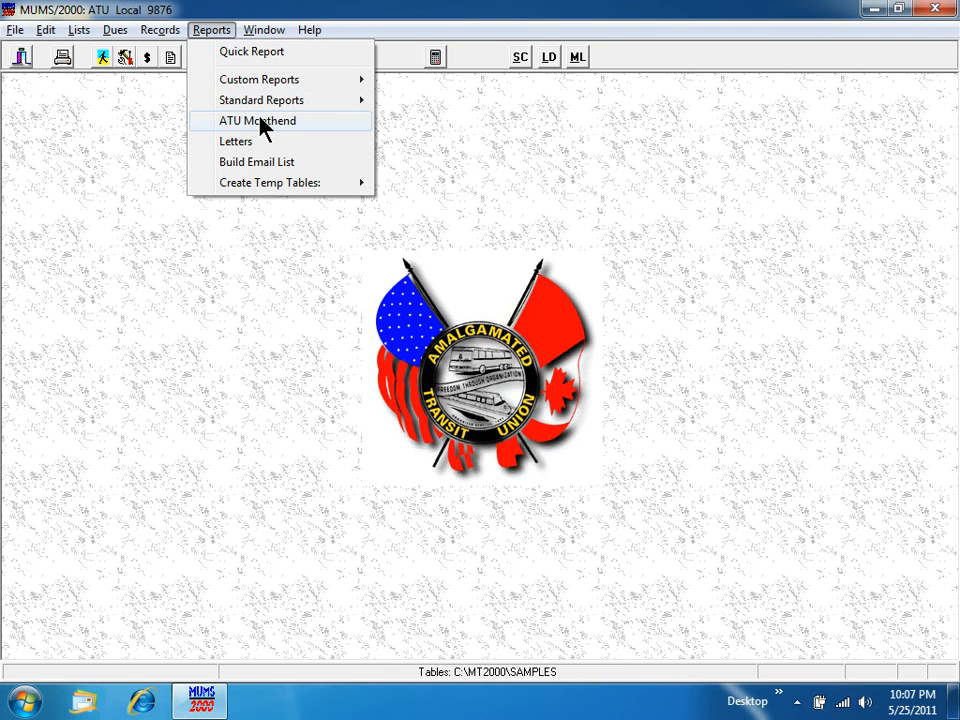
{"action": "mouse_move", "coordinate": [260, 100]}
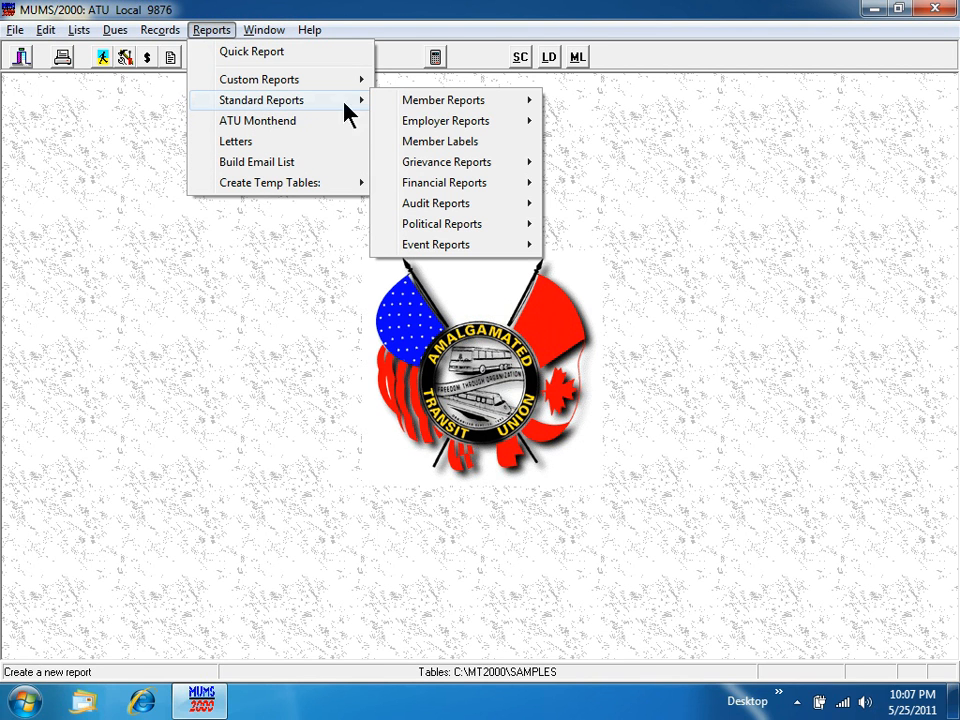
{"action": "left_click", "coordinate": [440, 140]}
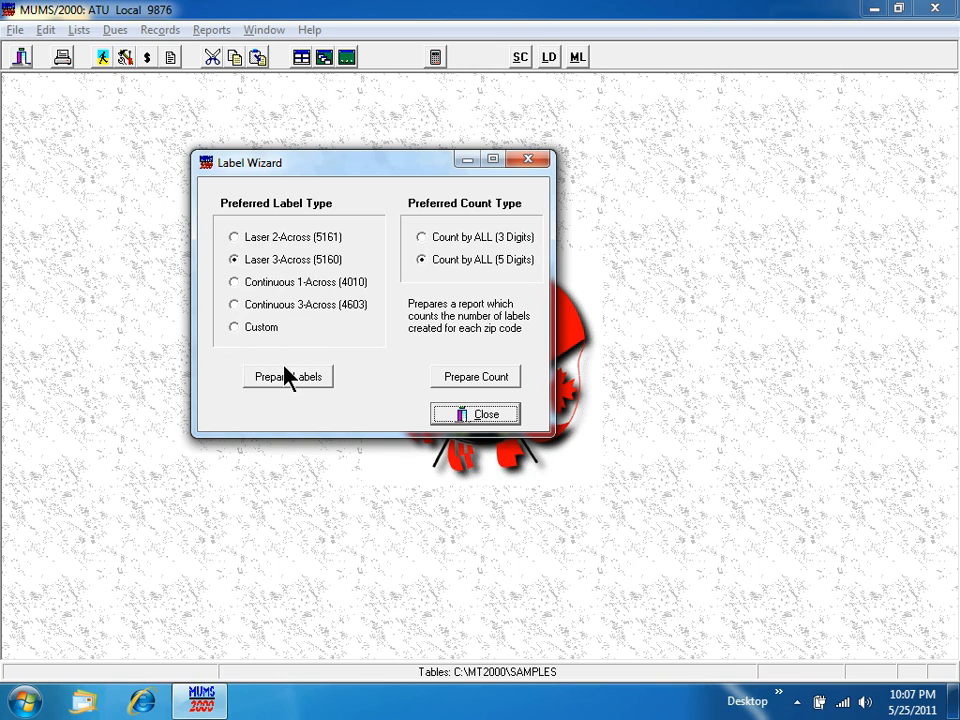
{"action": "left_click", "coordinate": [288, 376]}
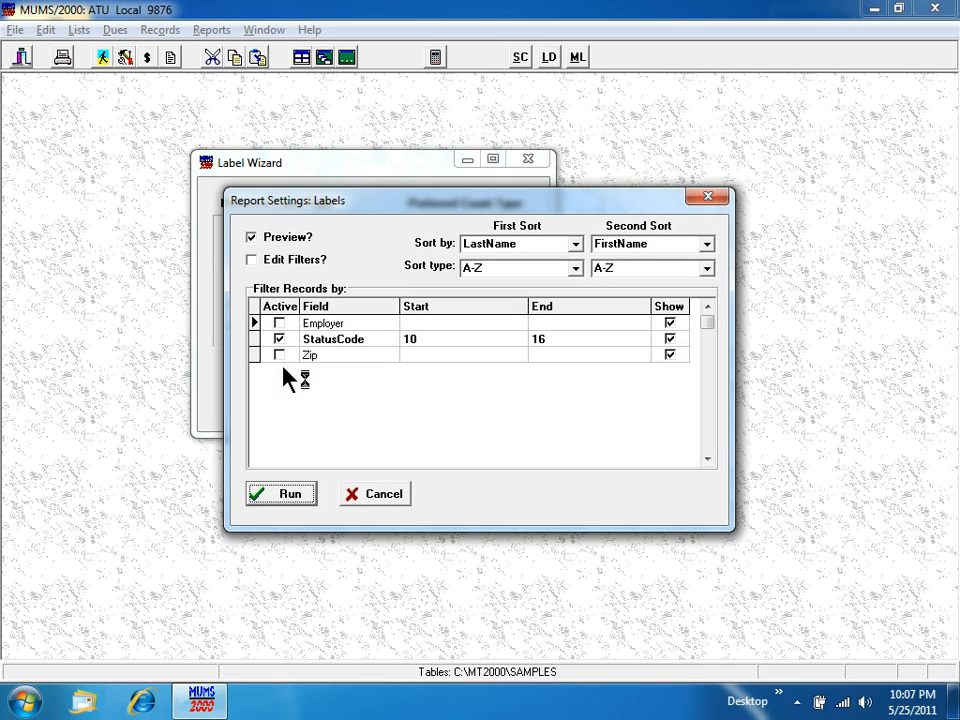
{"action": "left_click", "coordinate": [280, 492]}
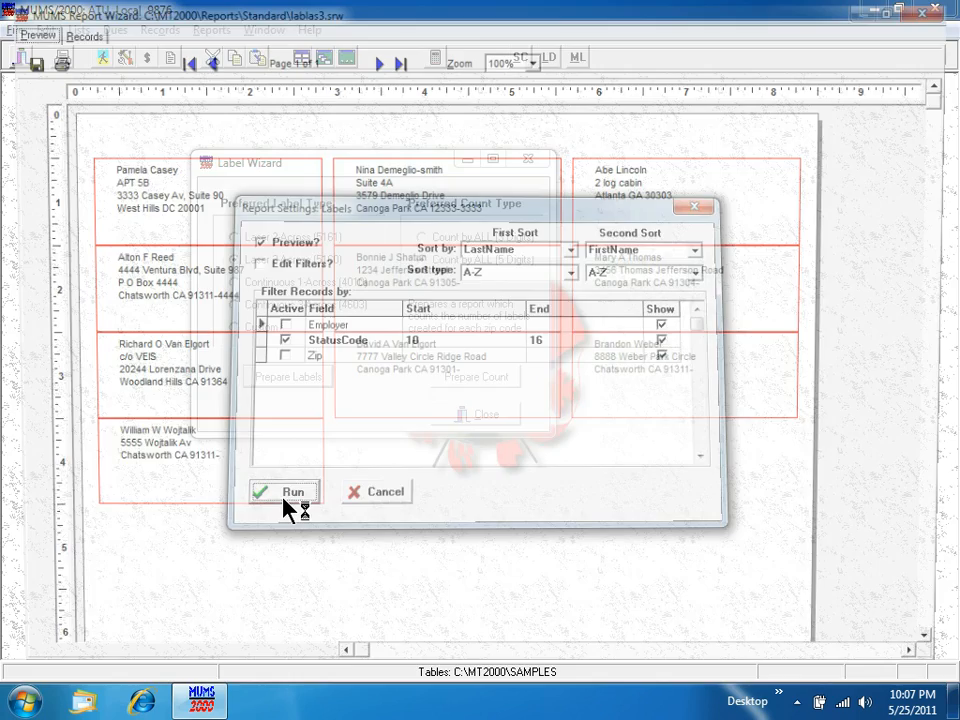
{"action": "left_click", "coordinate": [284, 492]}
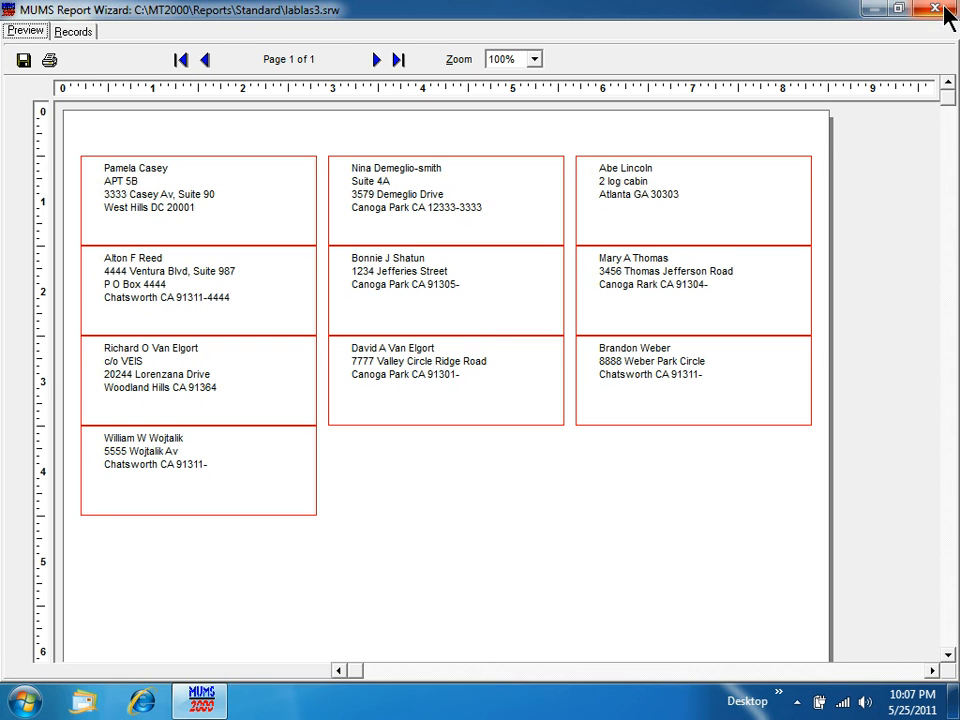
{"action": "left_click", "coordinate": [936, 8]}
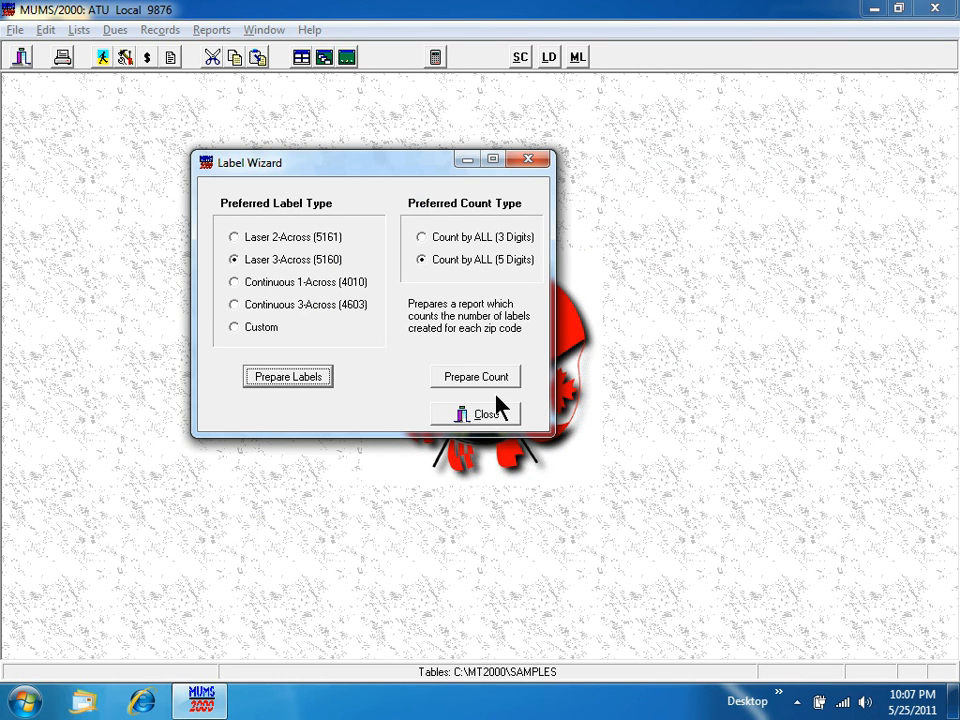
{"action": "left_click", "coordinate": [486, 414]}
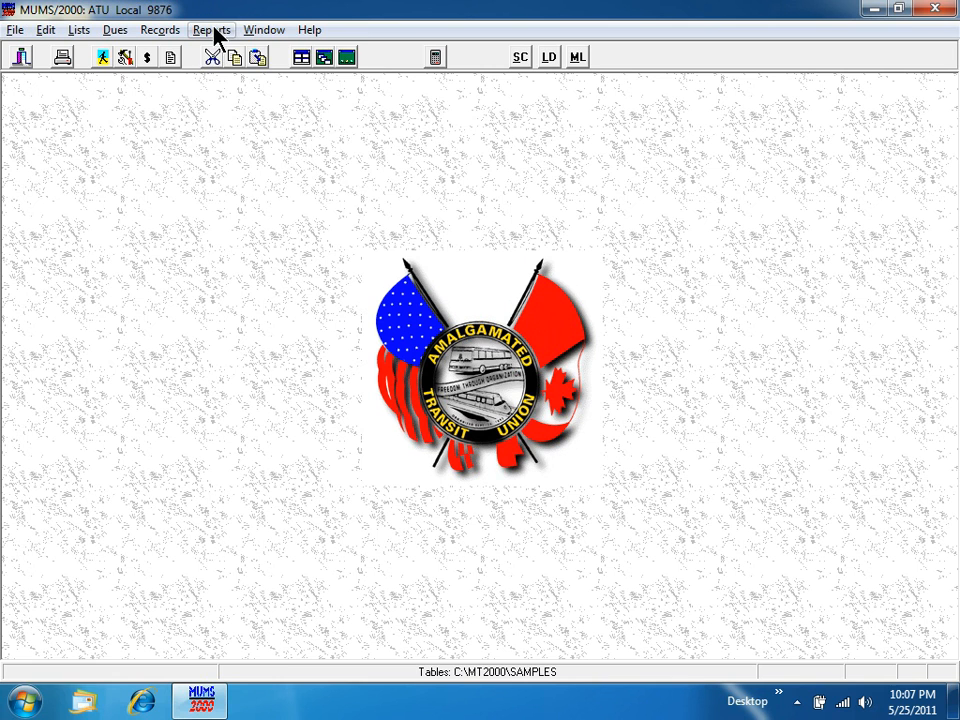
{"action": "left_click", "coordinate": [212, 30]}
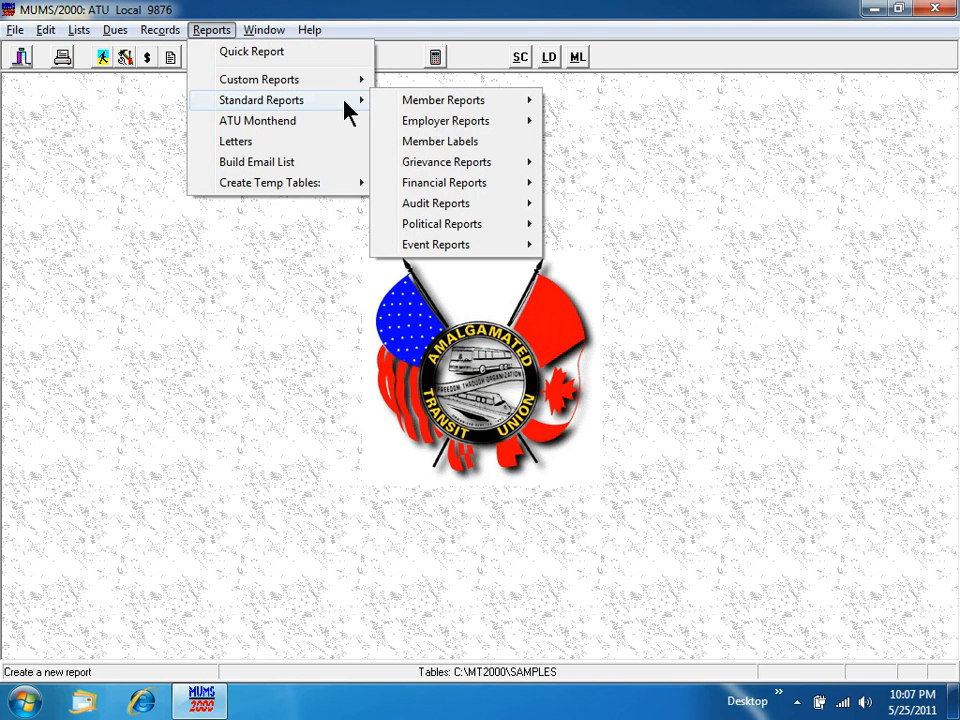
{"action": "mouse_move", "coordinate": [446, 160]}
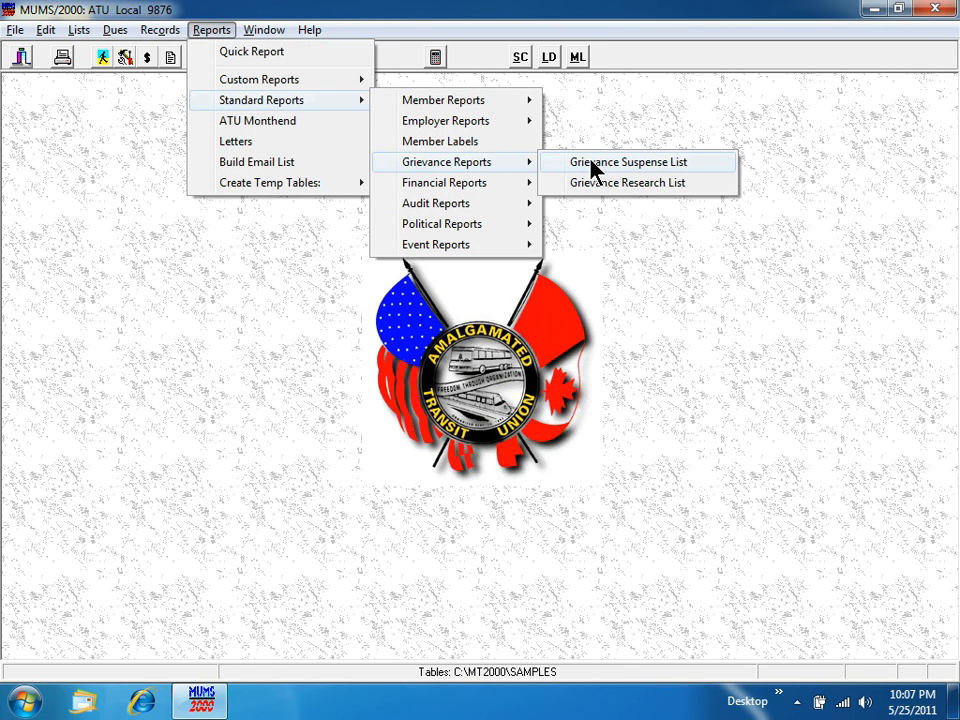
{"action": "left_click", "coordinate": [628, 160]}
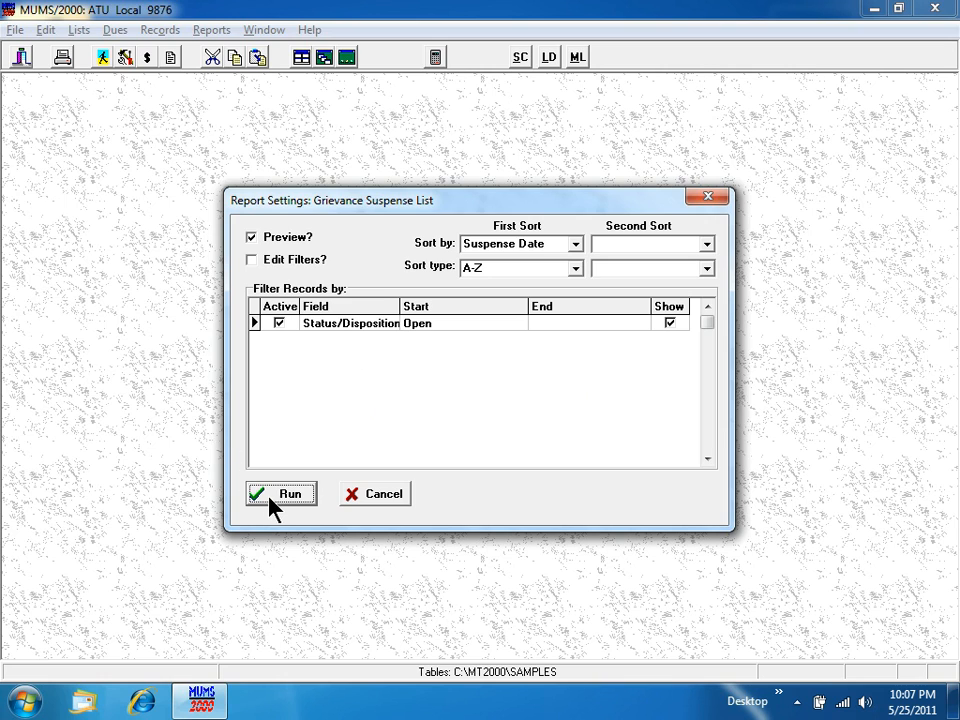
{"action": "left_click", "coordinate": [280, 492]}
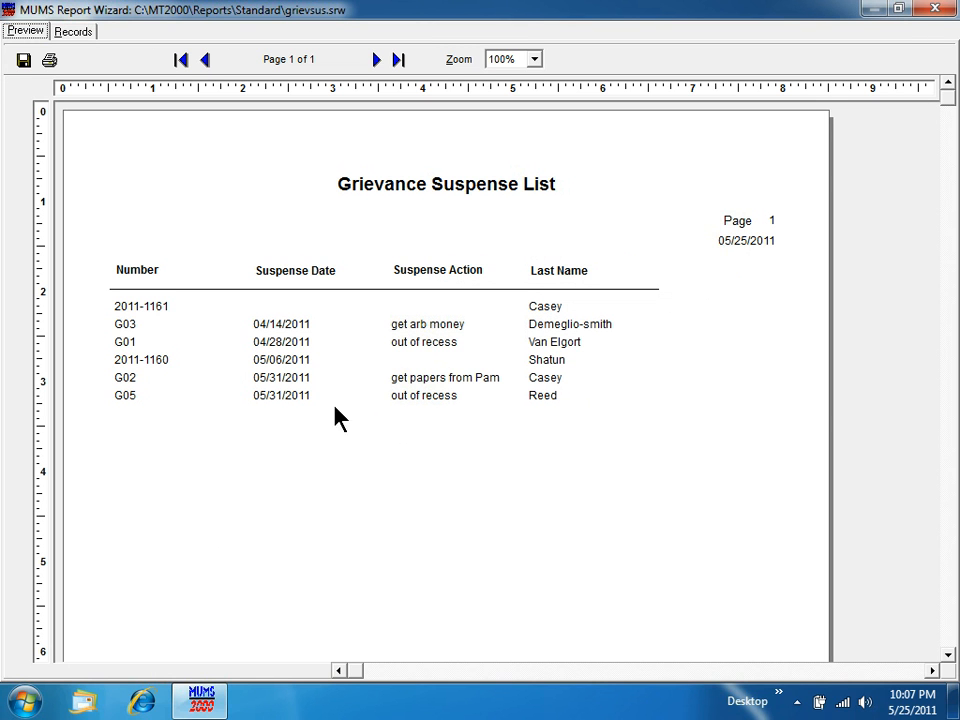
{"action": "mouse_move", "coordinate": [924, 24]}
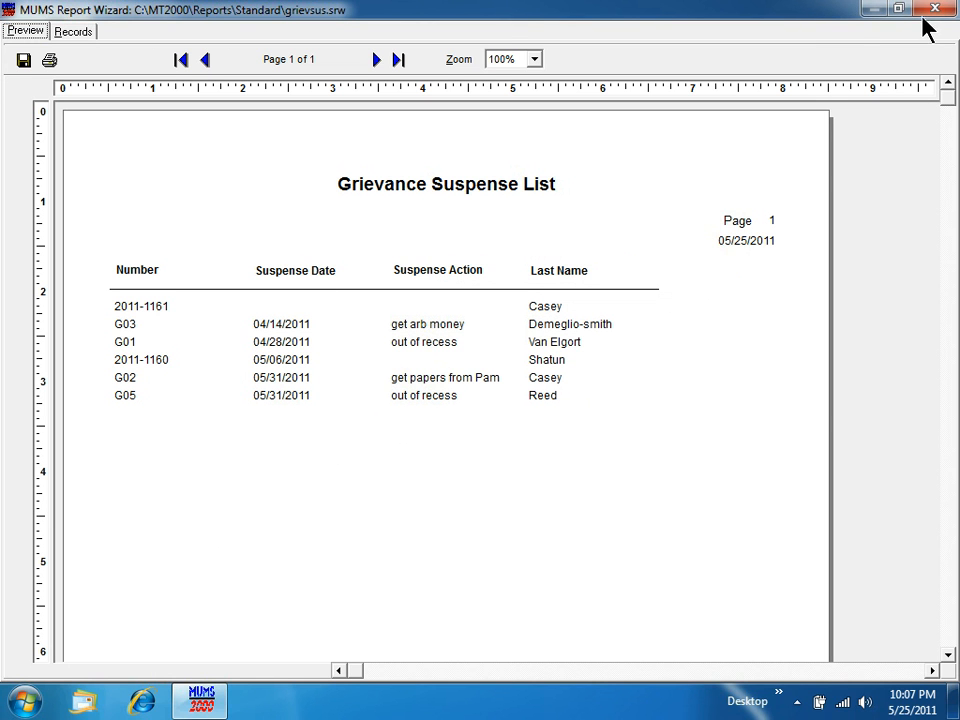
{"action": "left_click", "coordinate": [936, 8]}
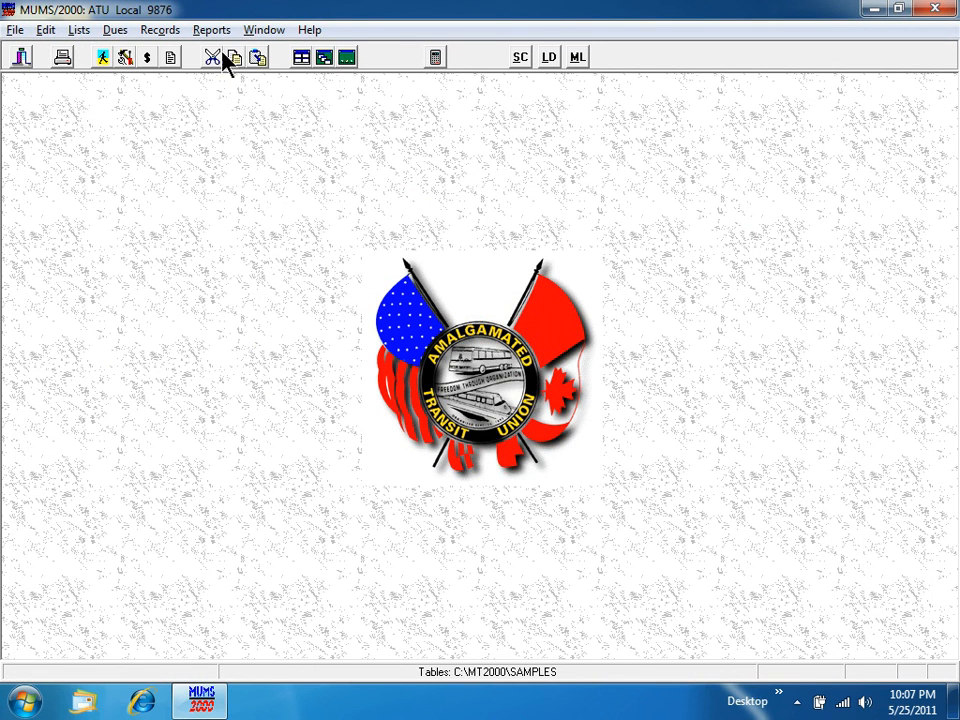
{"action": "left_click", "coordinate": [212, 30]}
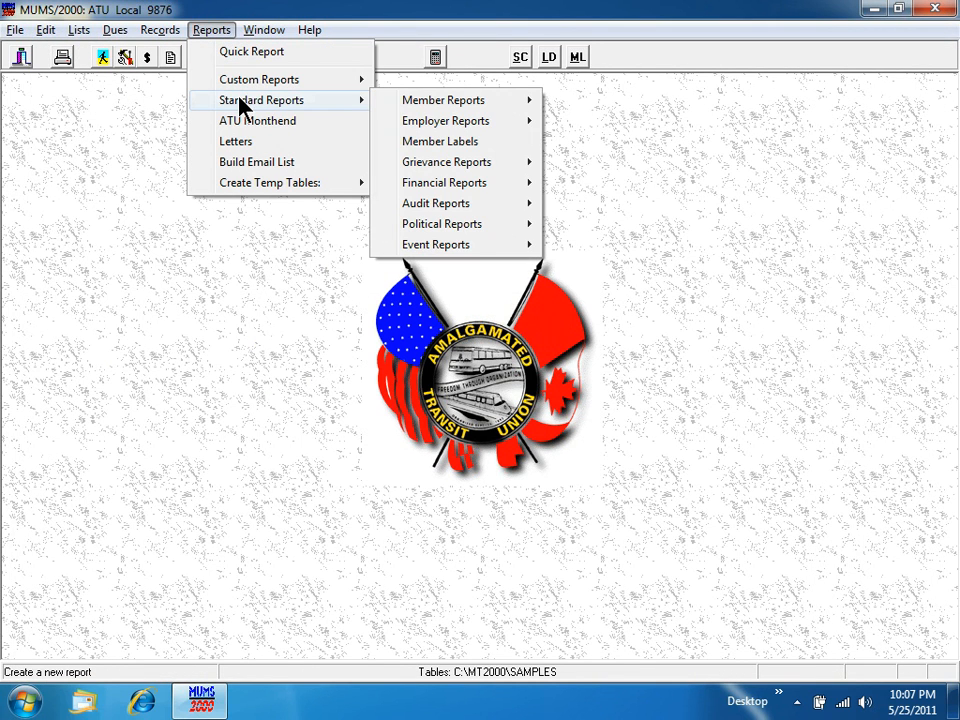
{"action": "mouse_move", "coordinate": [444, 100]}
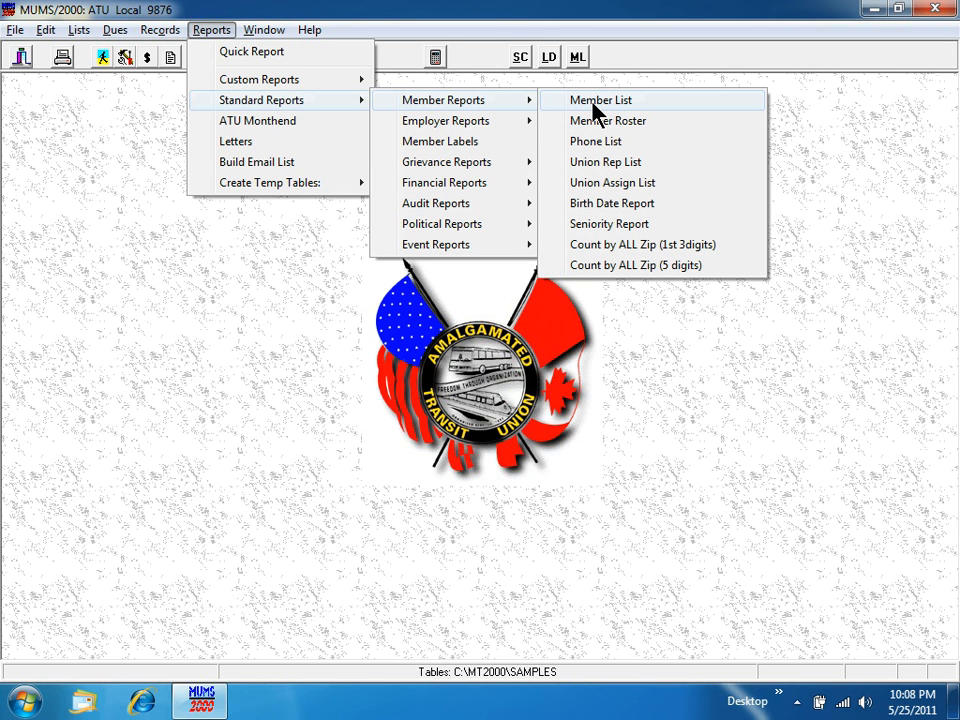
{"action": "mouse_move", "coordinate": [608, 120]}
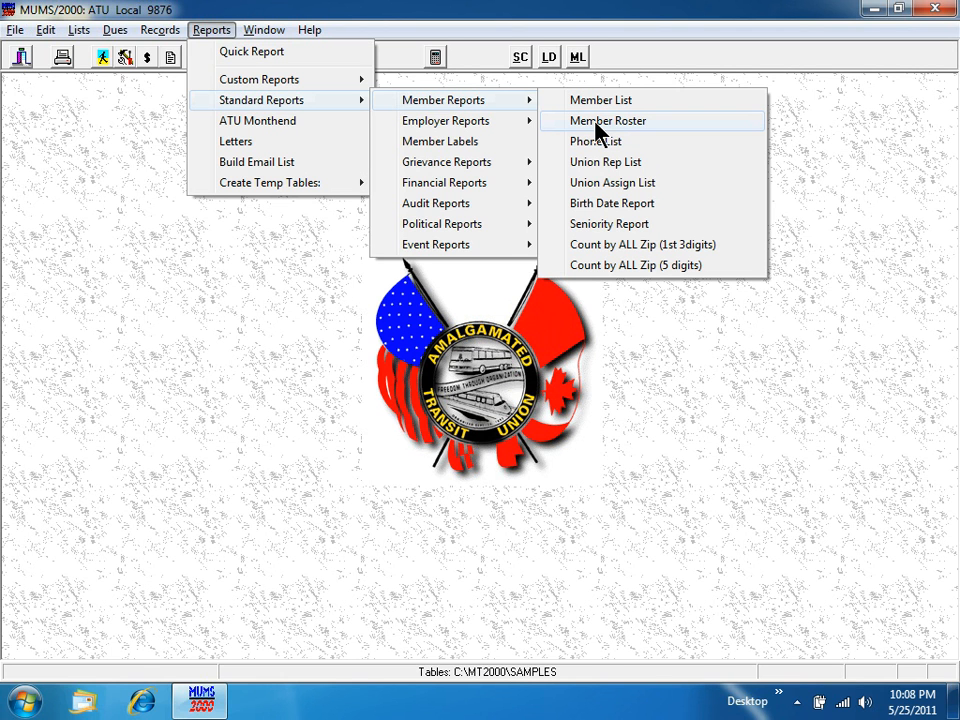
{"action": "left_click", "coordinate": [594, 140]}
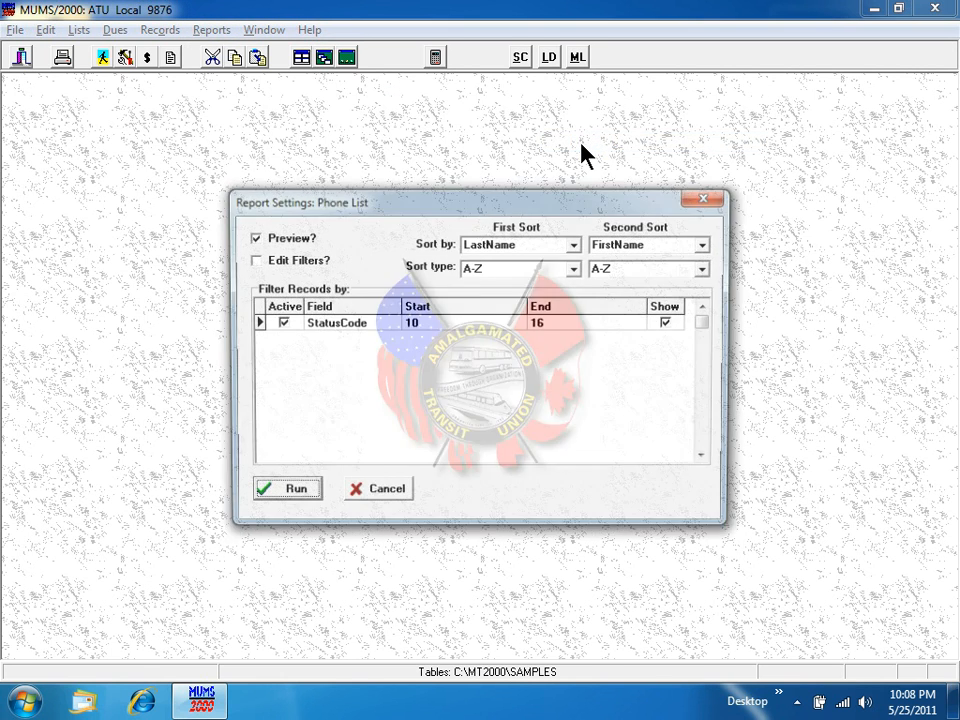
{"action": "left_click", "coordinate": [288, 492]}
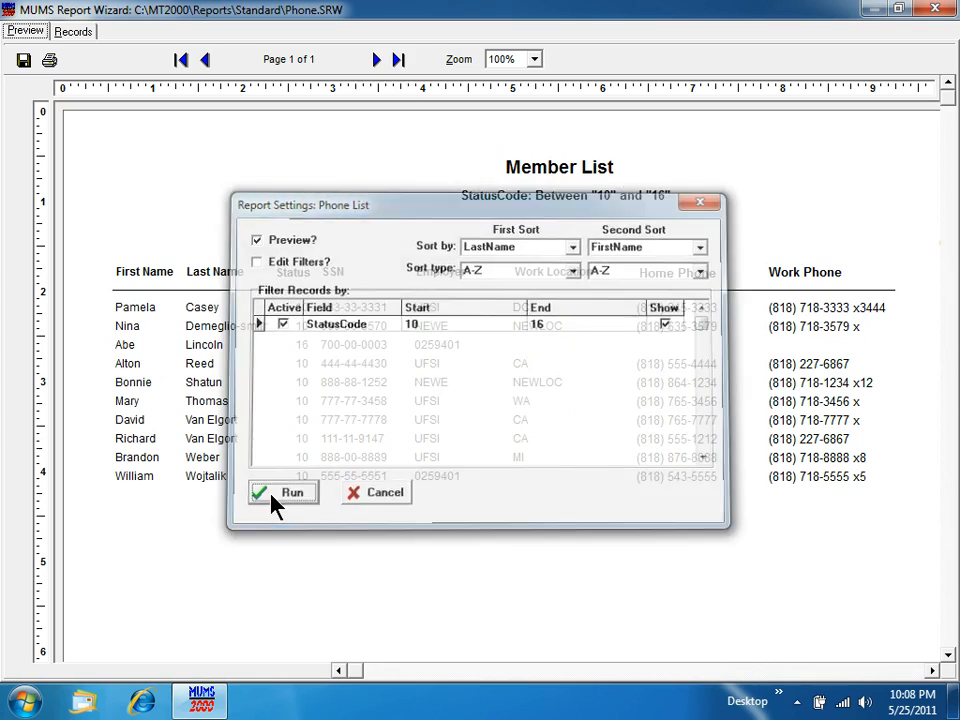
{"action": "left_click", "coordinate": [284, 492]}
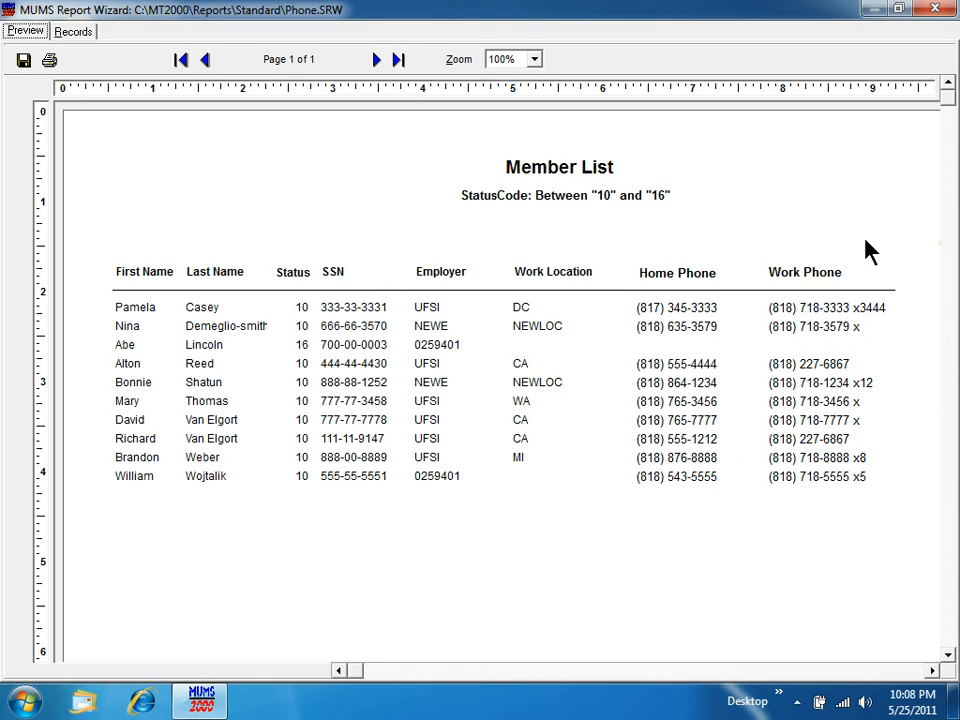
{"action": "left_click", "coordinate": [936, 8]}
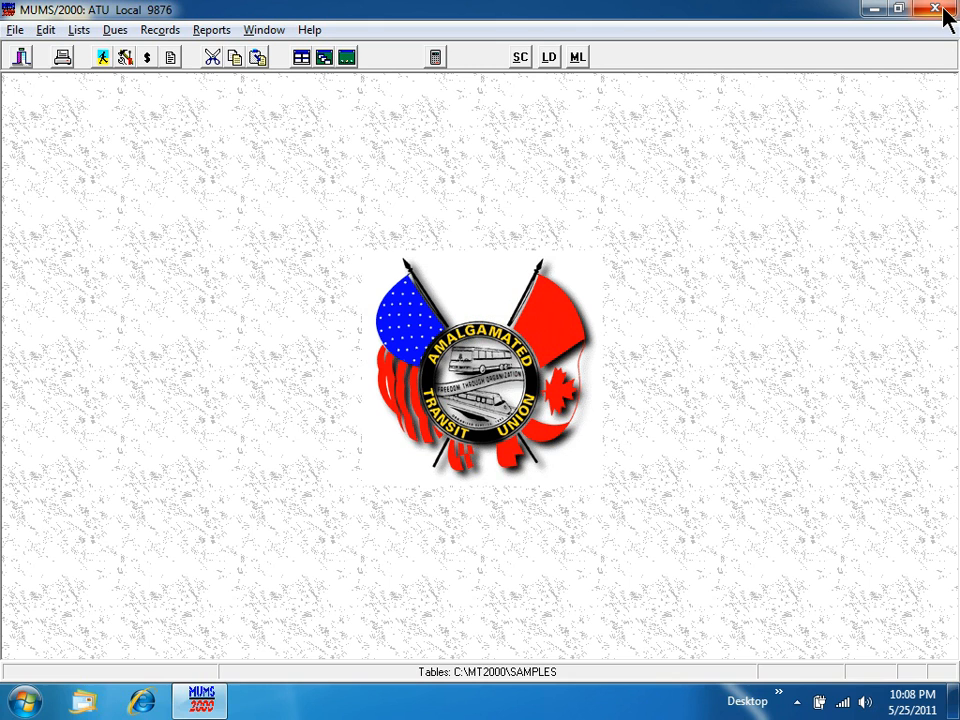
{"action": "mouse_move", "coordinate": [944, 12]}
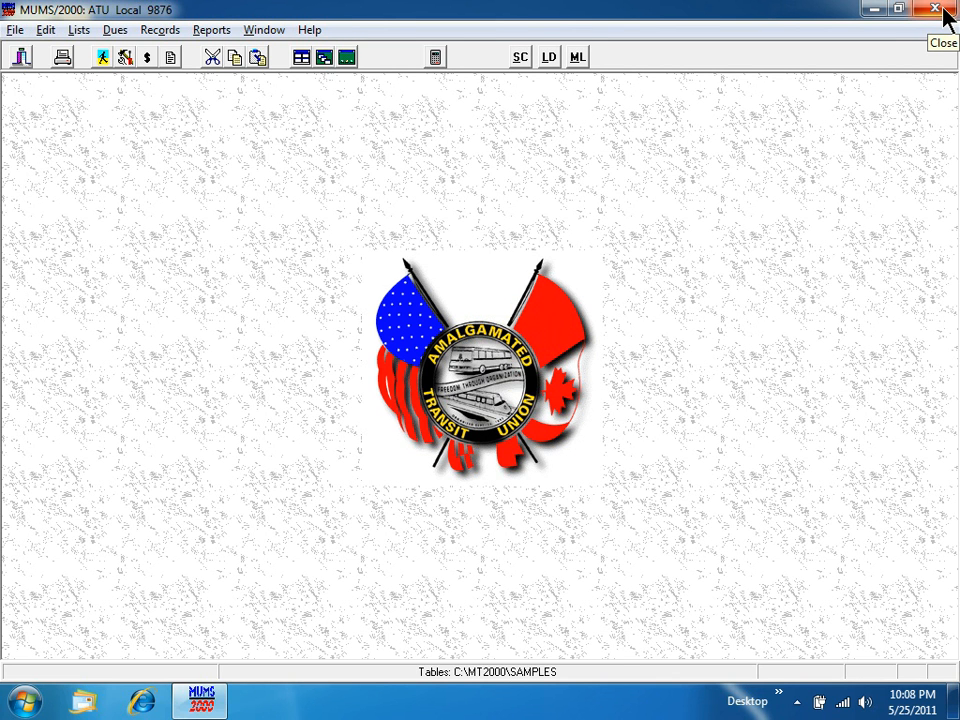